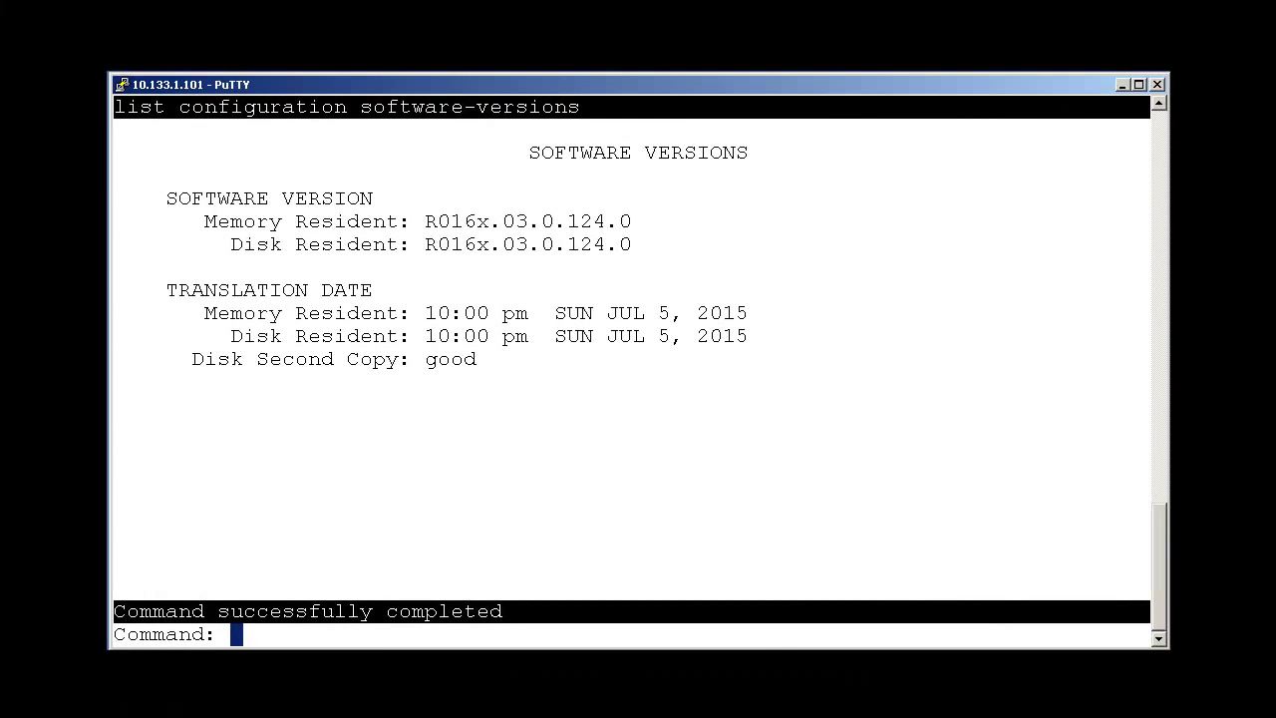
Step: Set the CMS reporting adjunct release to R16.1/R16.x/R17.0 in system-parameters features and submit
type("ch sys")
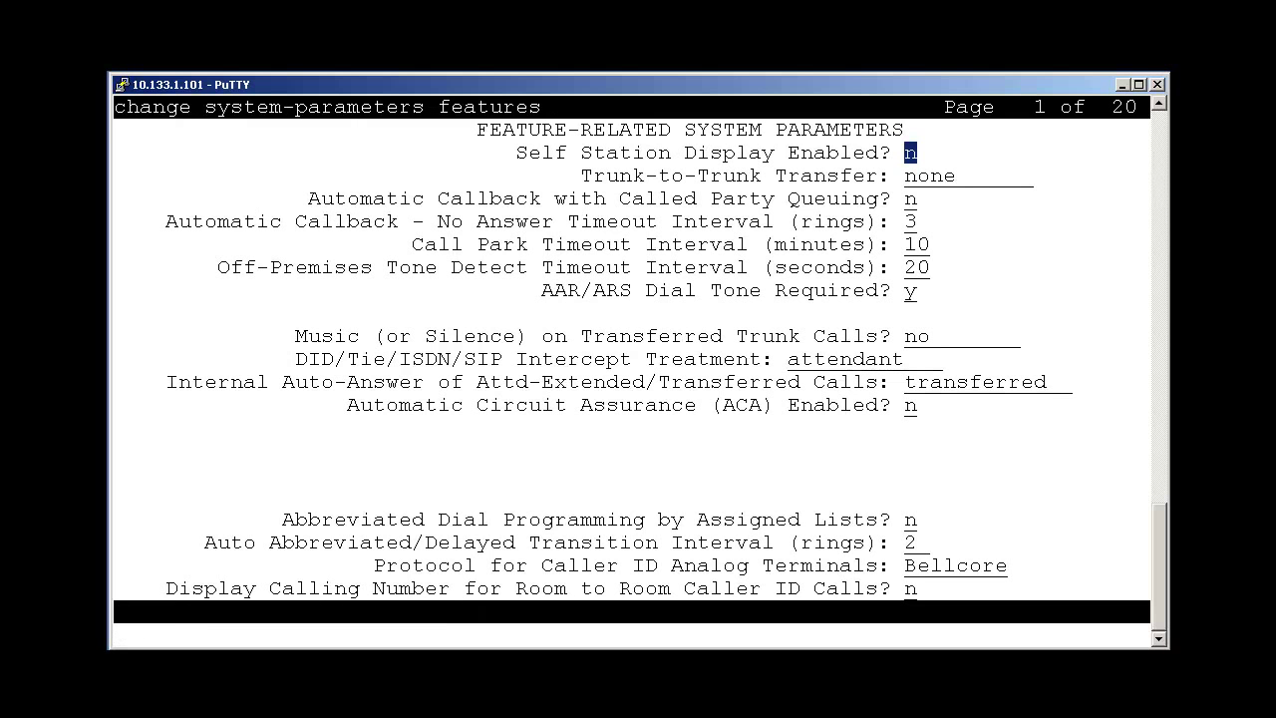
key("PageDown")
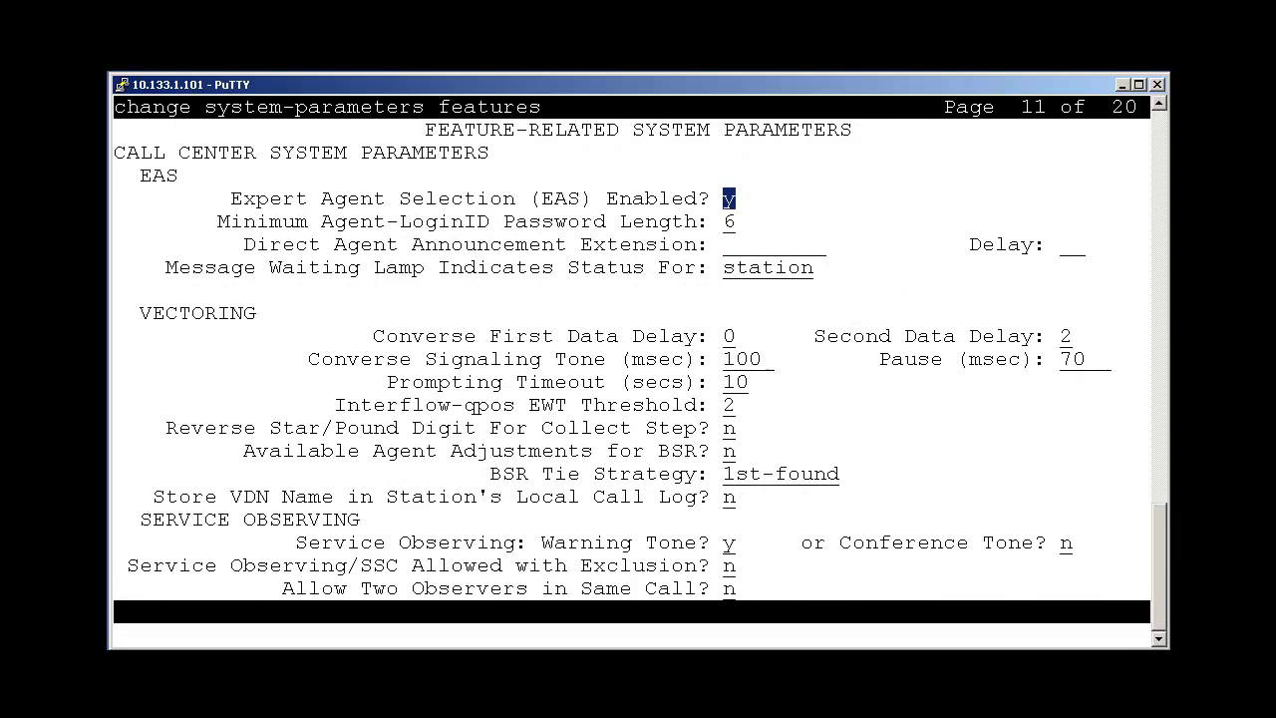
key("pagedown")
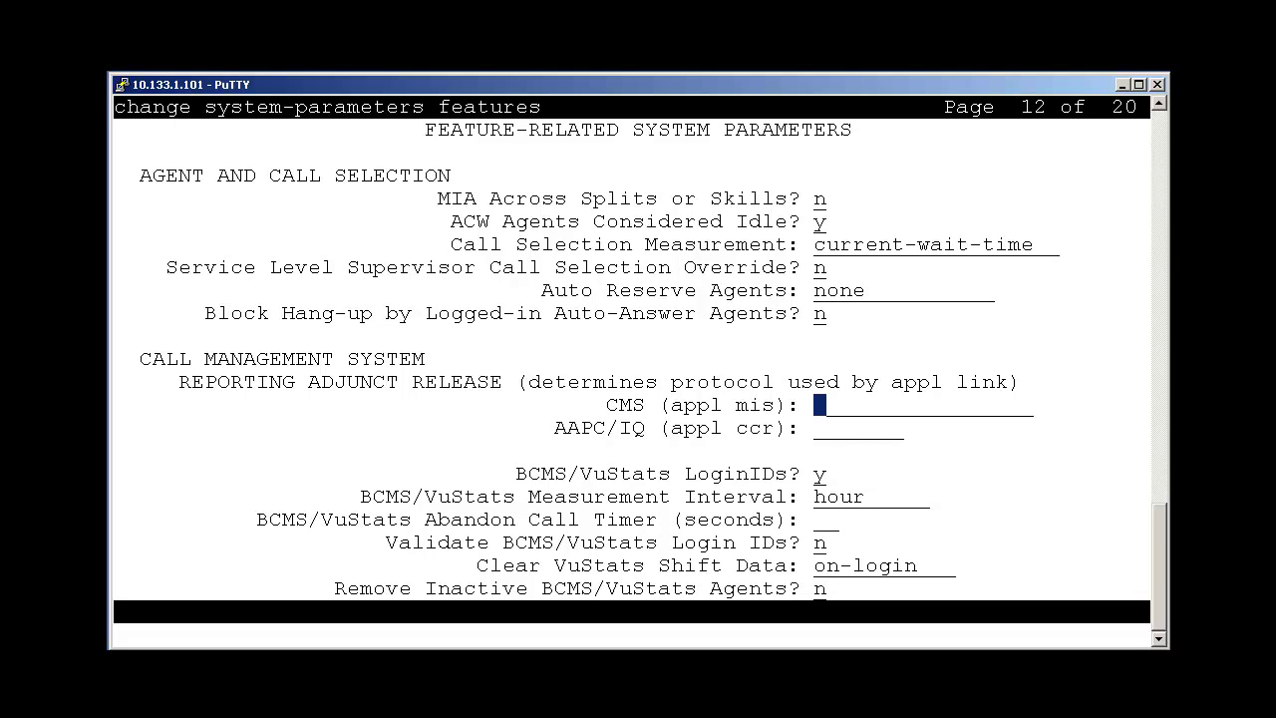
type("R16.1/R16.x/R17.0")
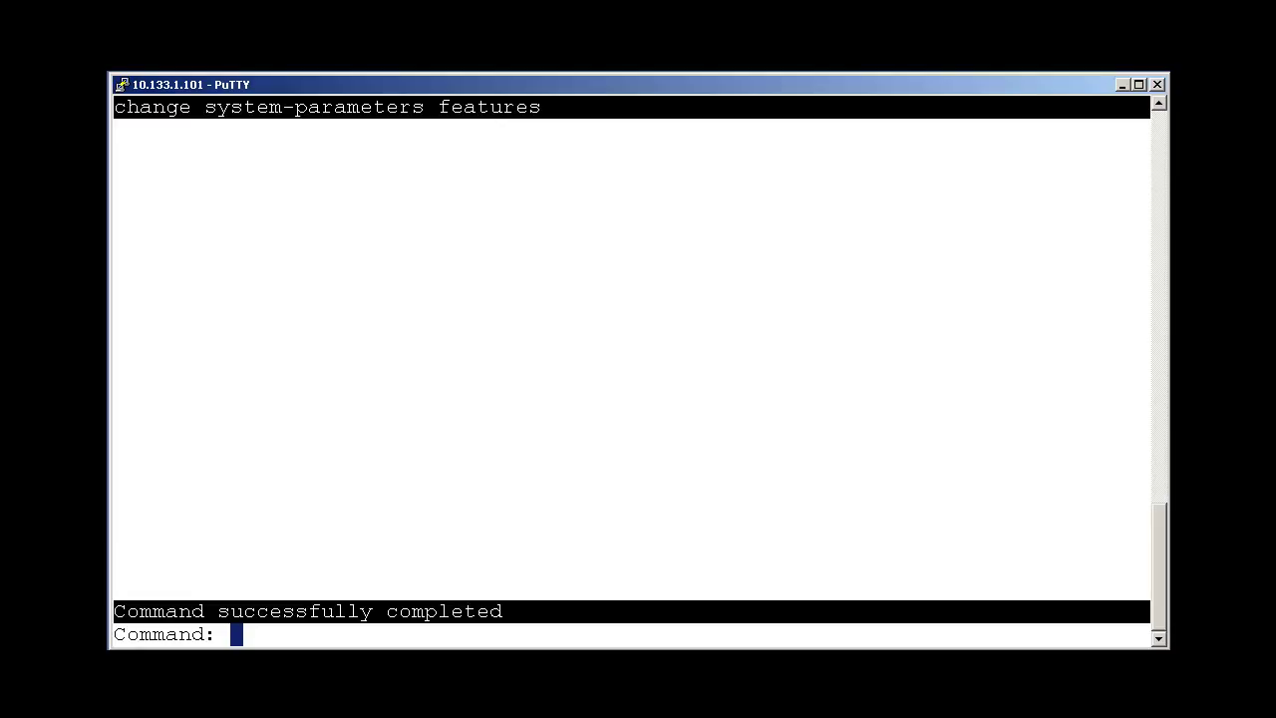
Step: Add IP node name CMS with address 10.133.1.155 via 'change node-names ip' and save
type("ch")
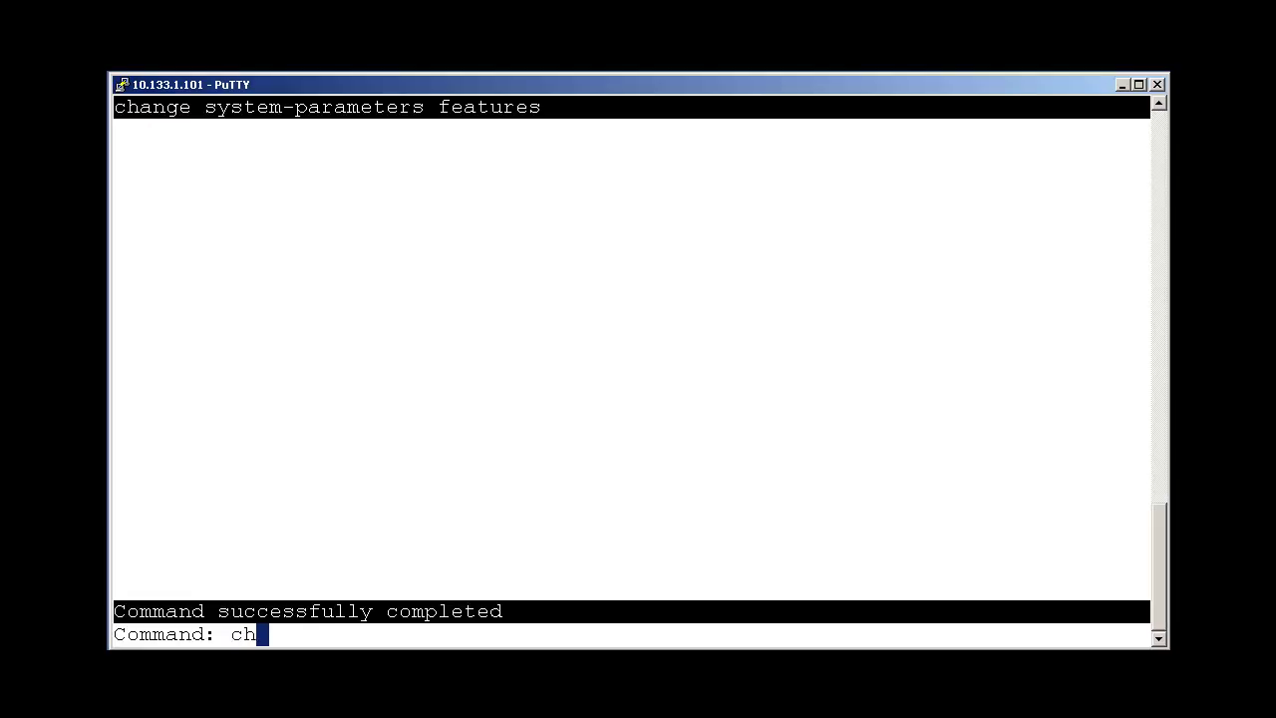
type("node-")
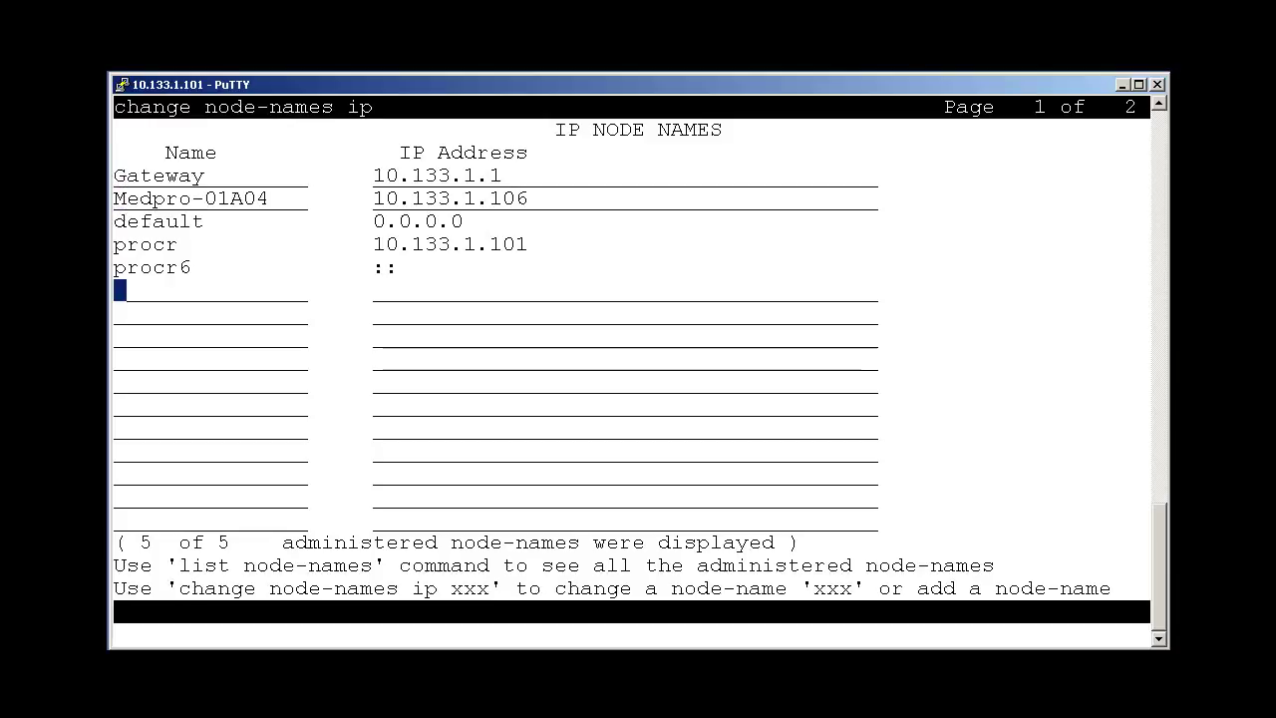
type("CMS")
left_click(625, 291)
type("10")
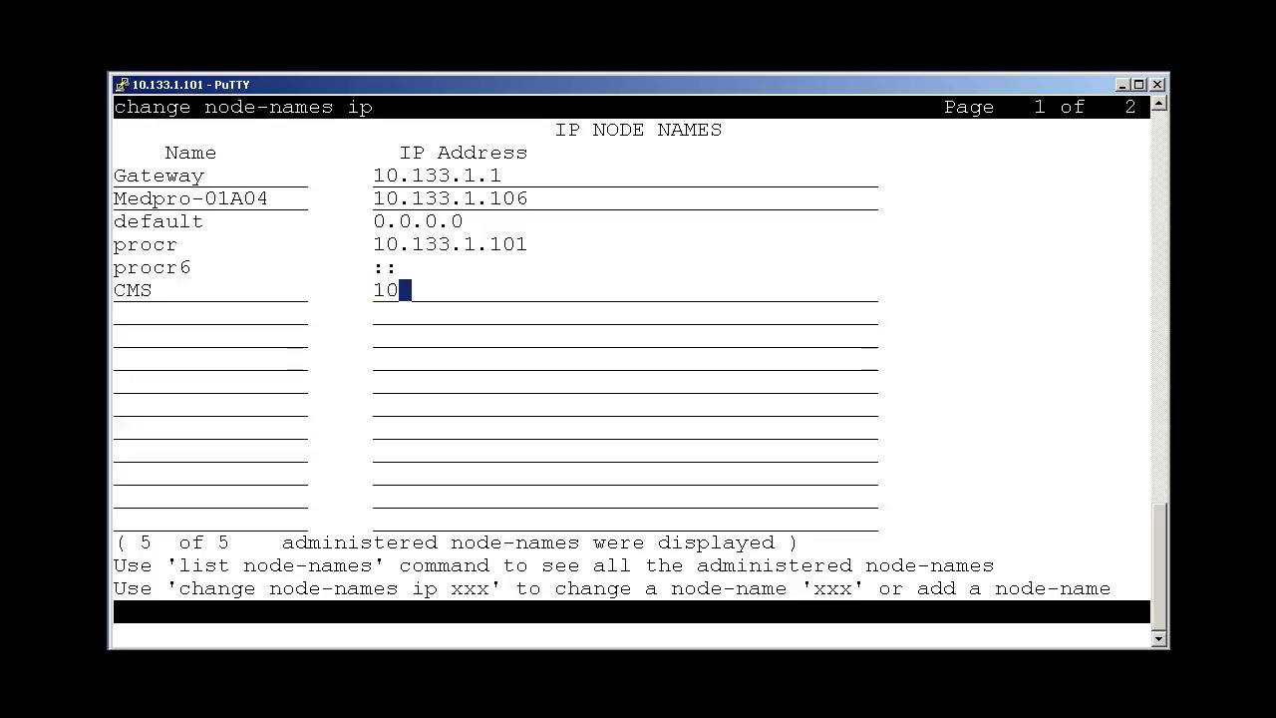
type(".133.1.")
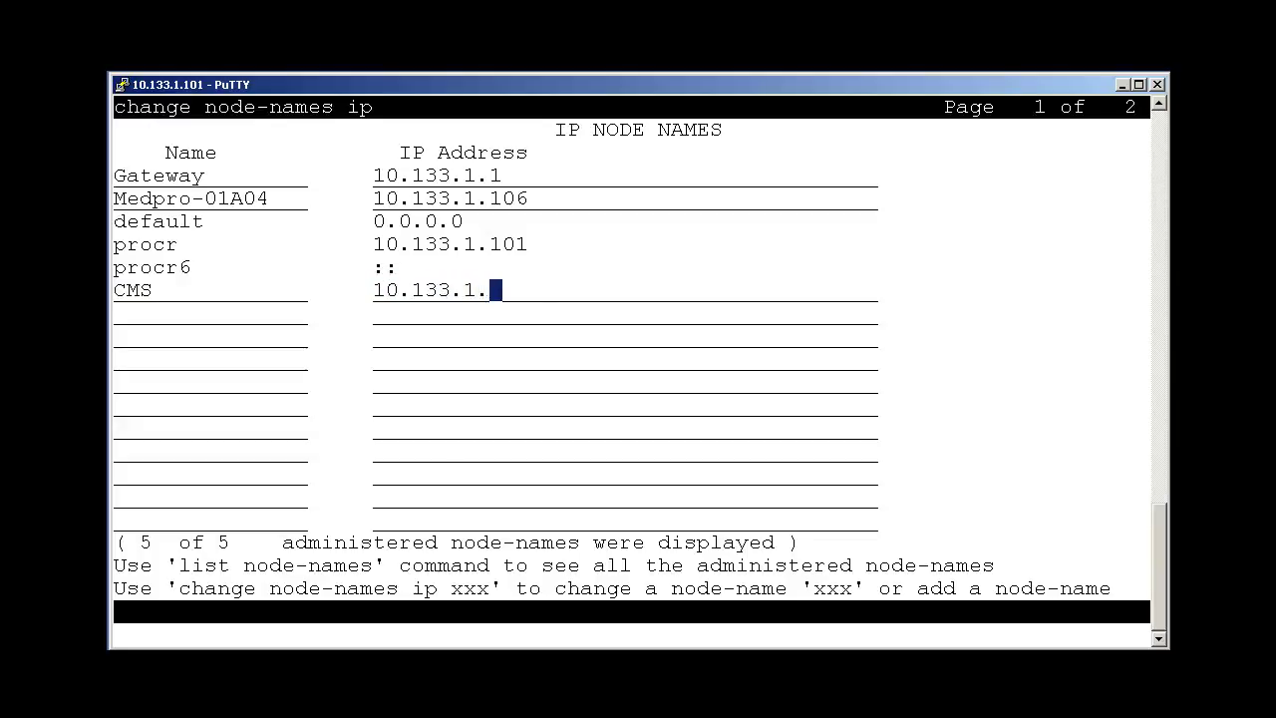
type("155")
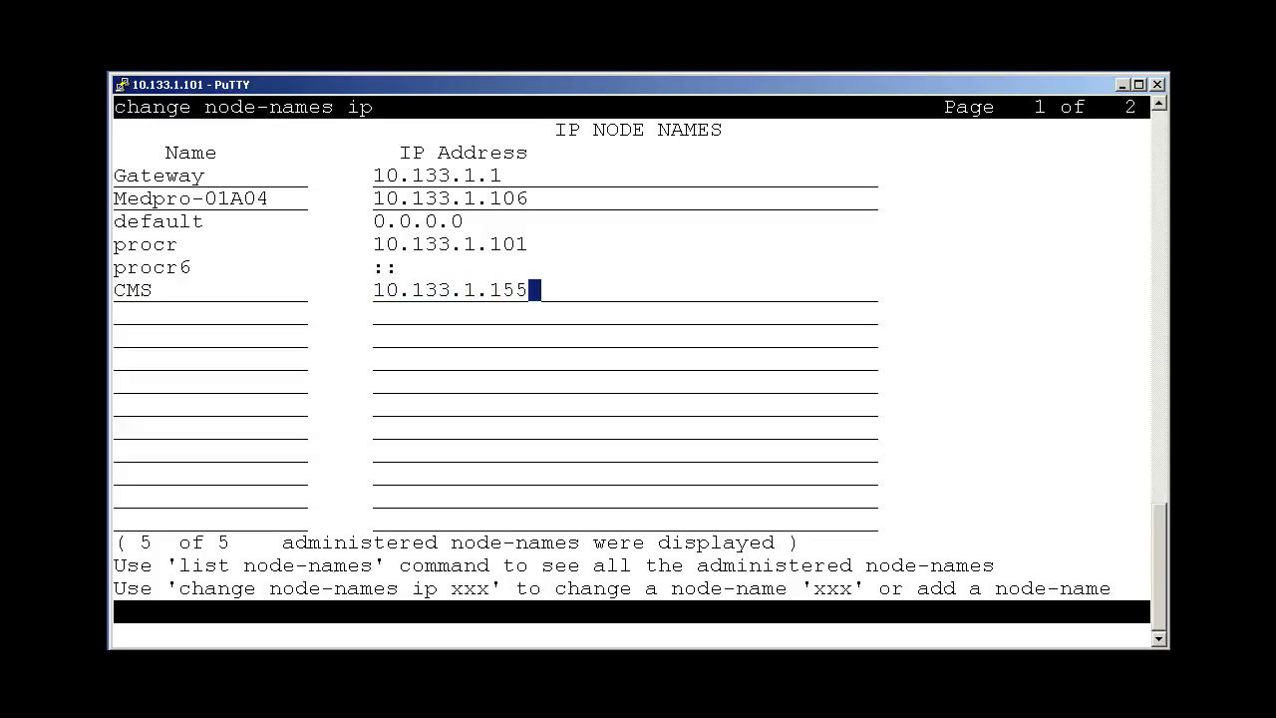
key("Enter")
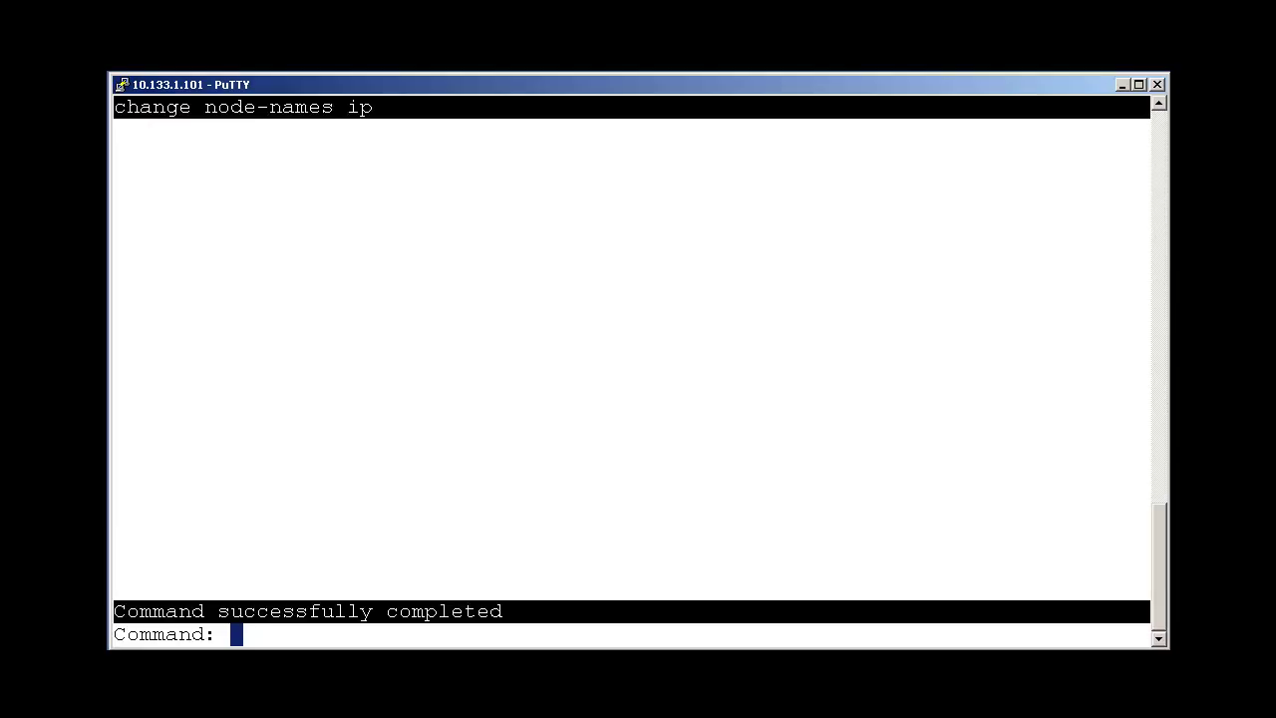
Step: Enable processor channel 1 for the mis application in server mode s
type("ch")
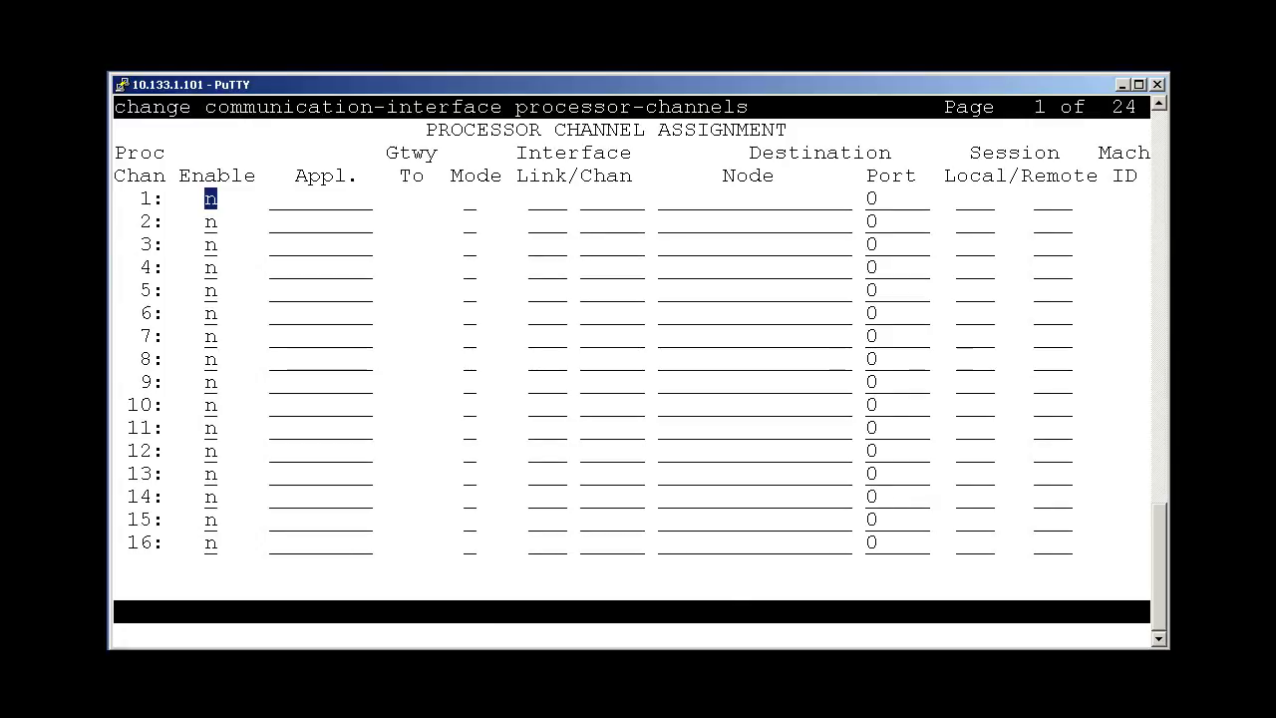
type("y")
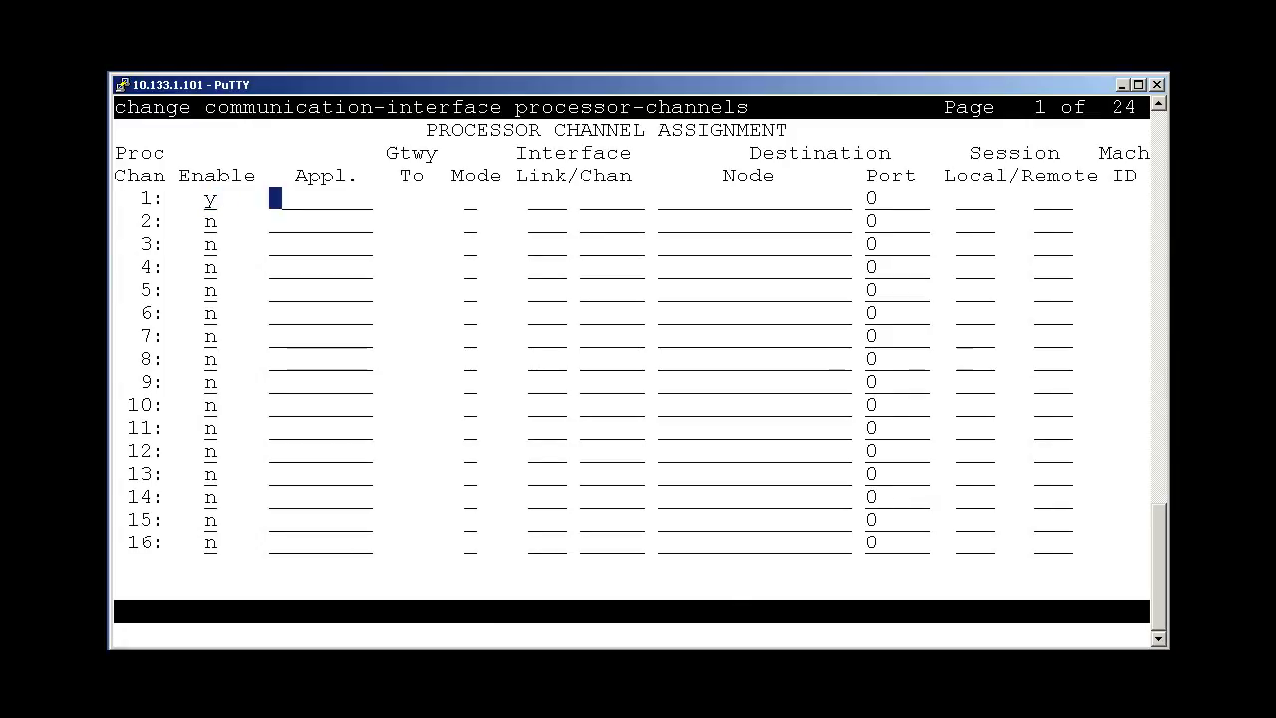
type("mis")
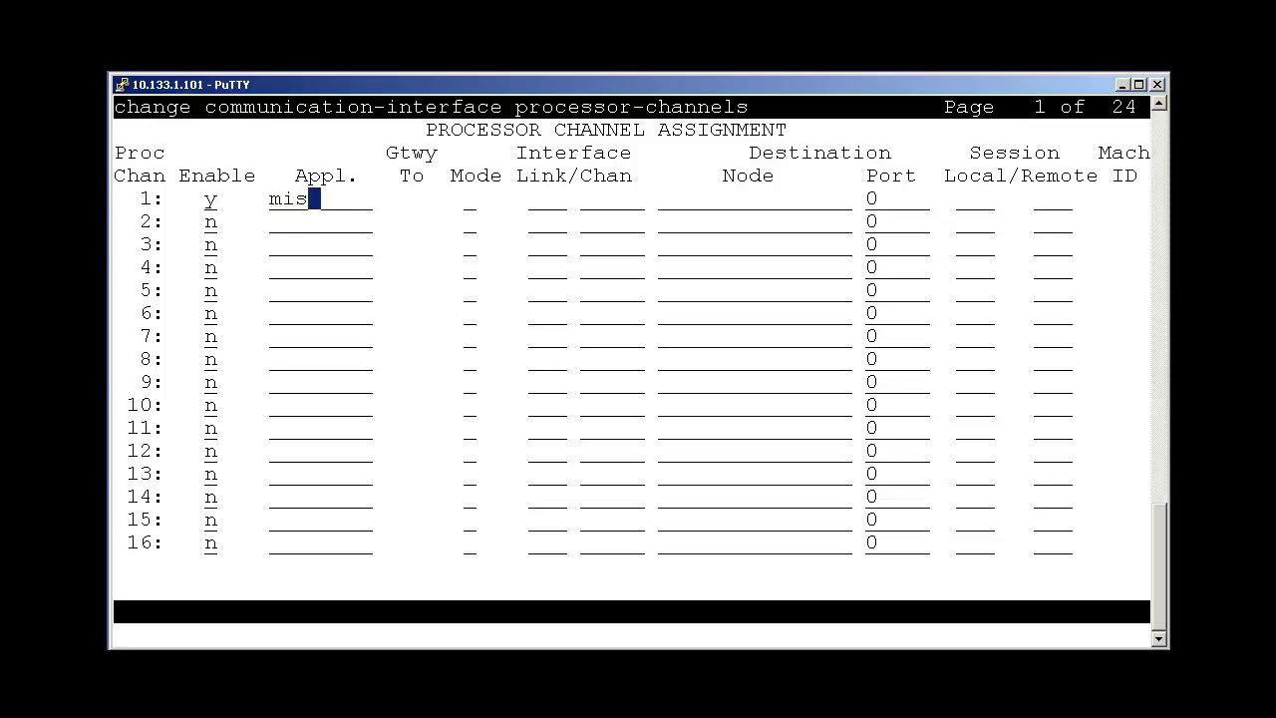
key("Tab")
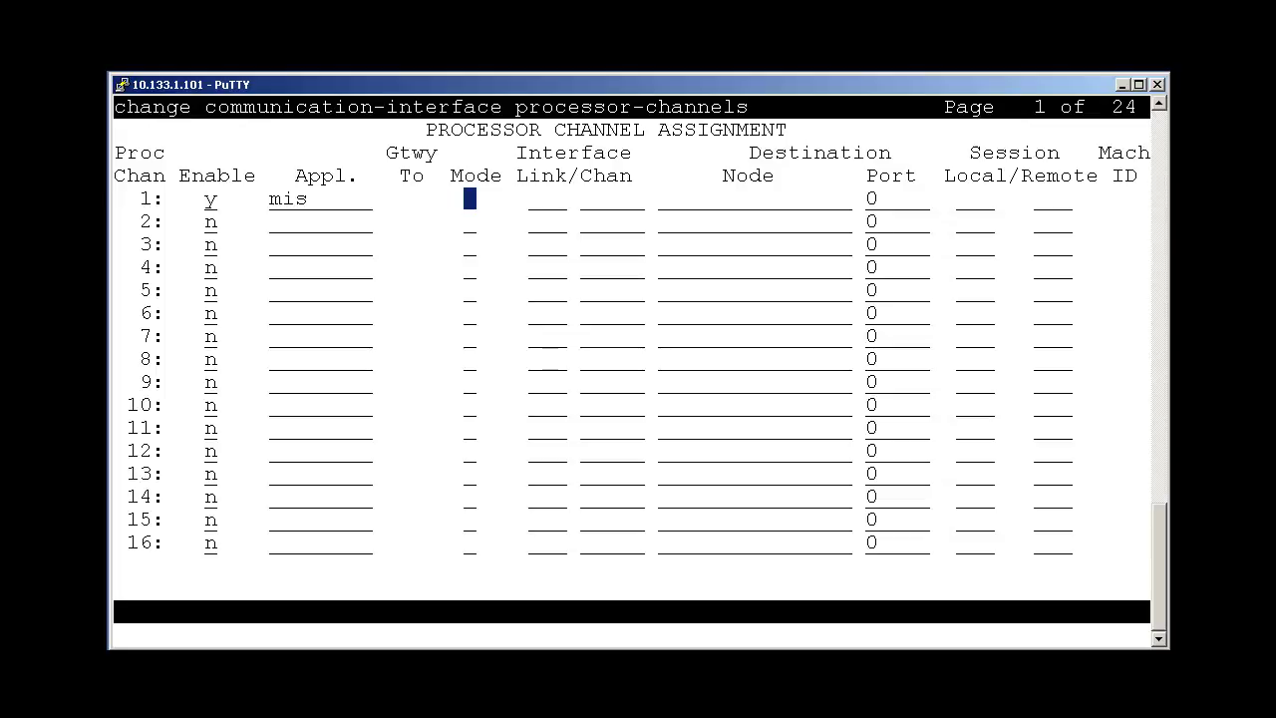
type("s")
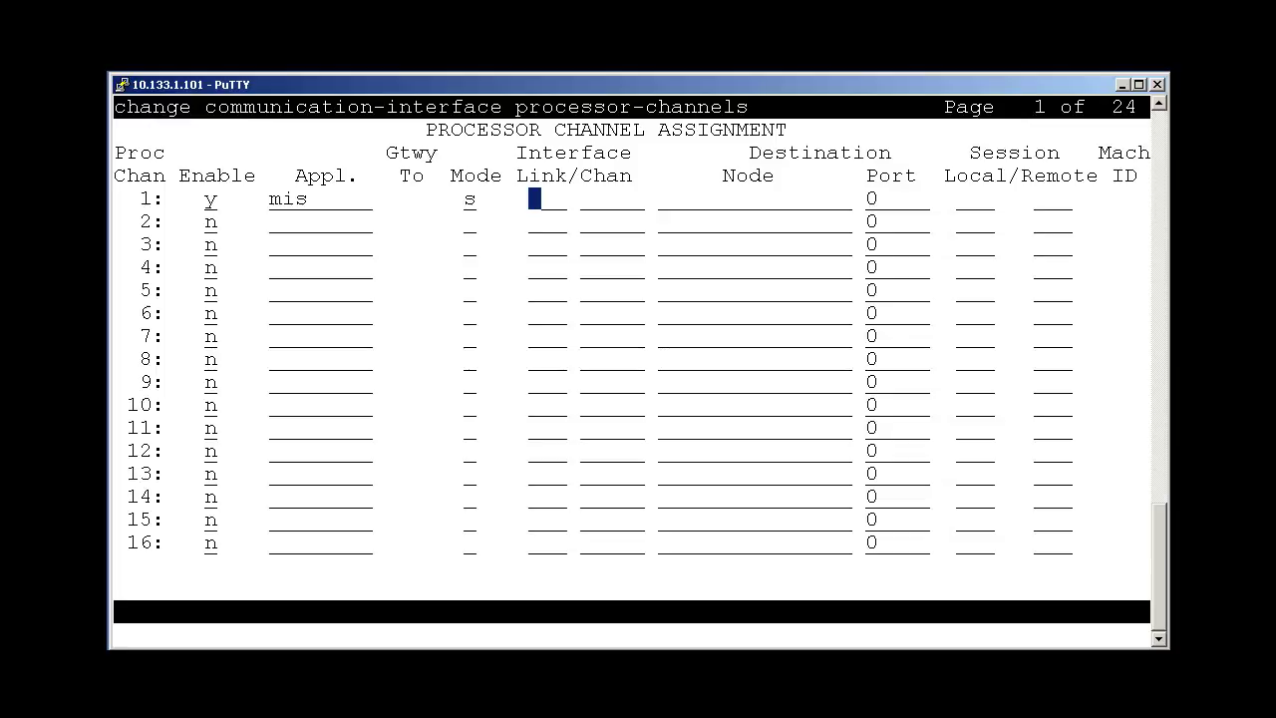
Step: Assign link pv4, channel 5001, destination node CMS, sessions 1/1, and save the channel
type("pv")
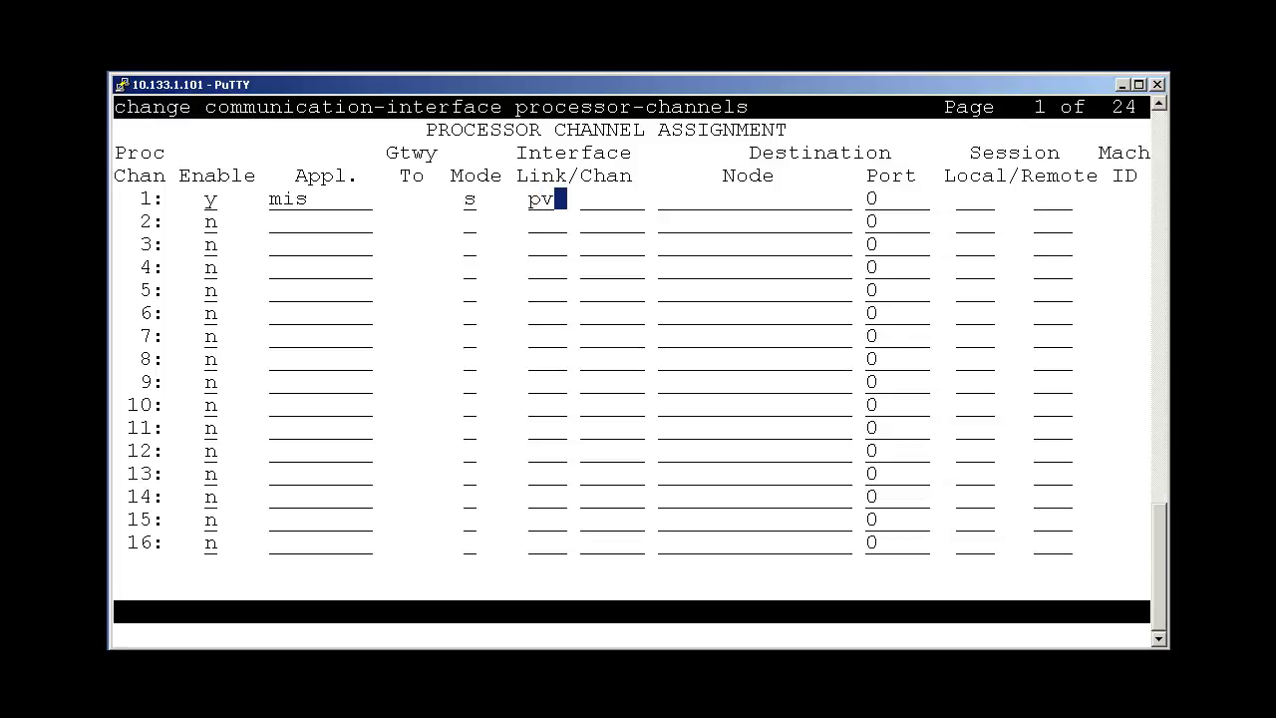
type("4 500")
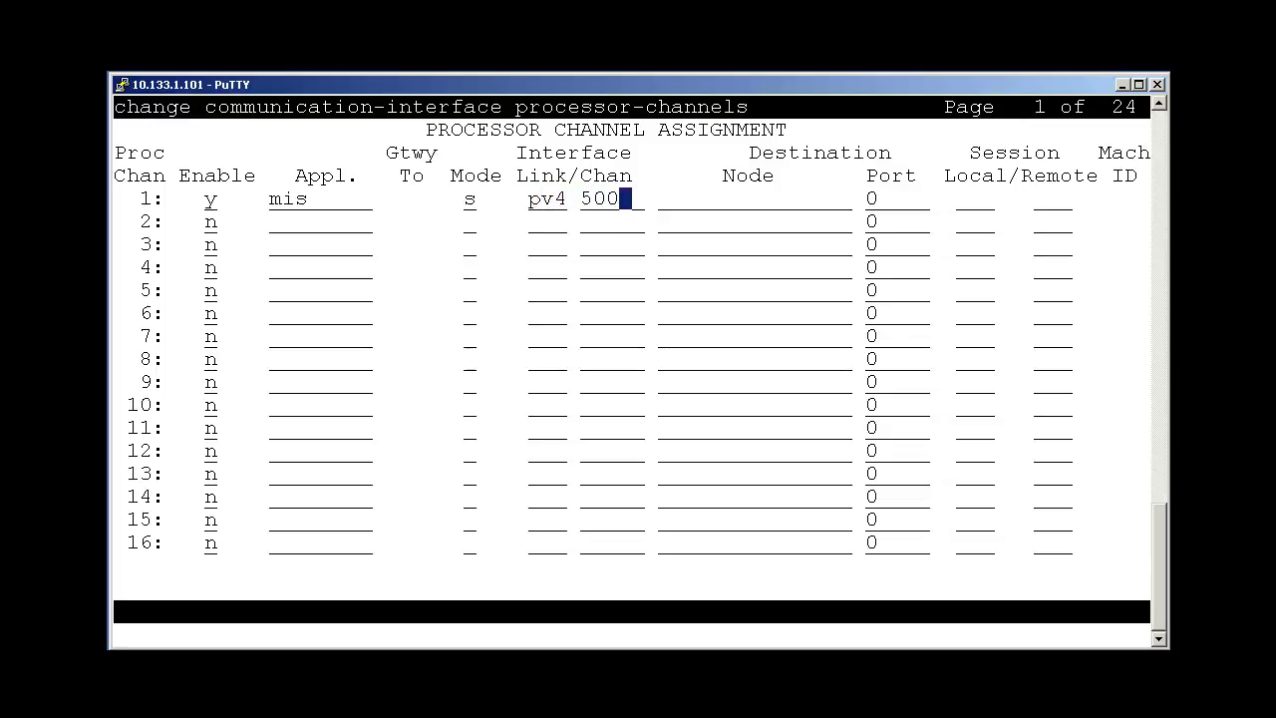
type("1")
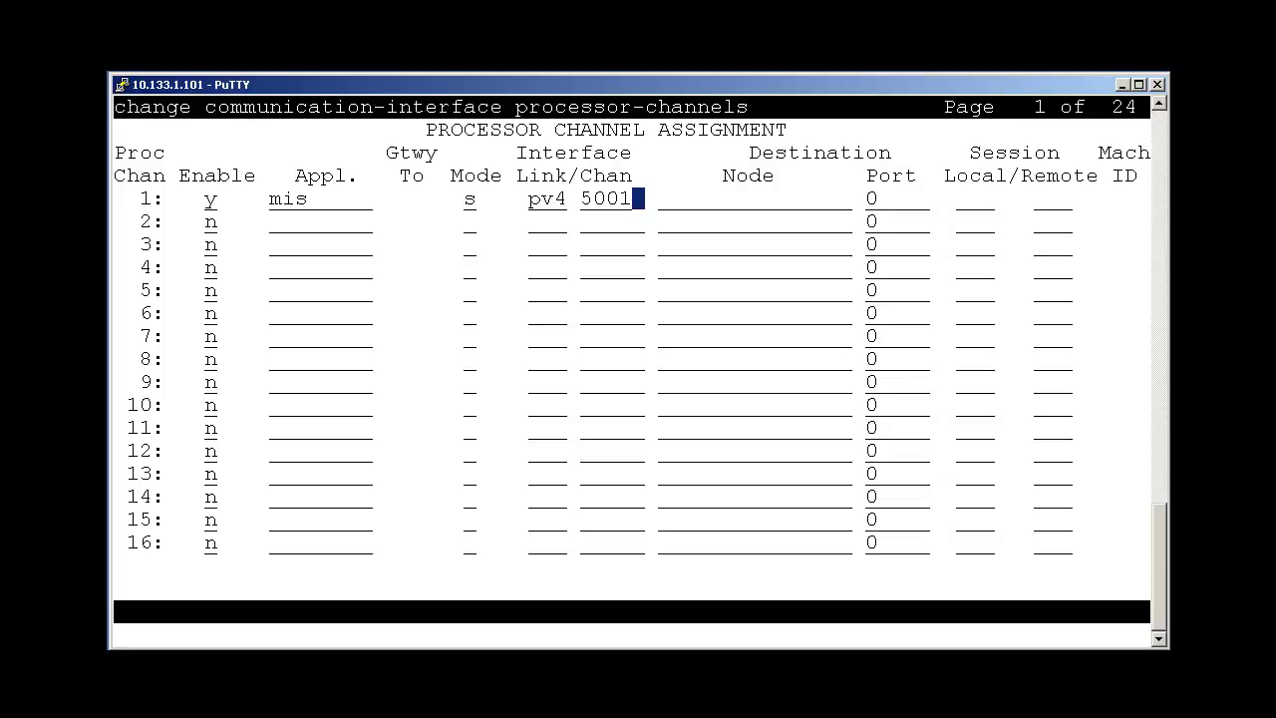
key("Tab")
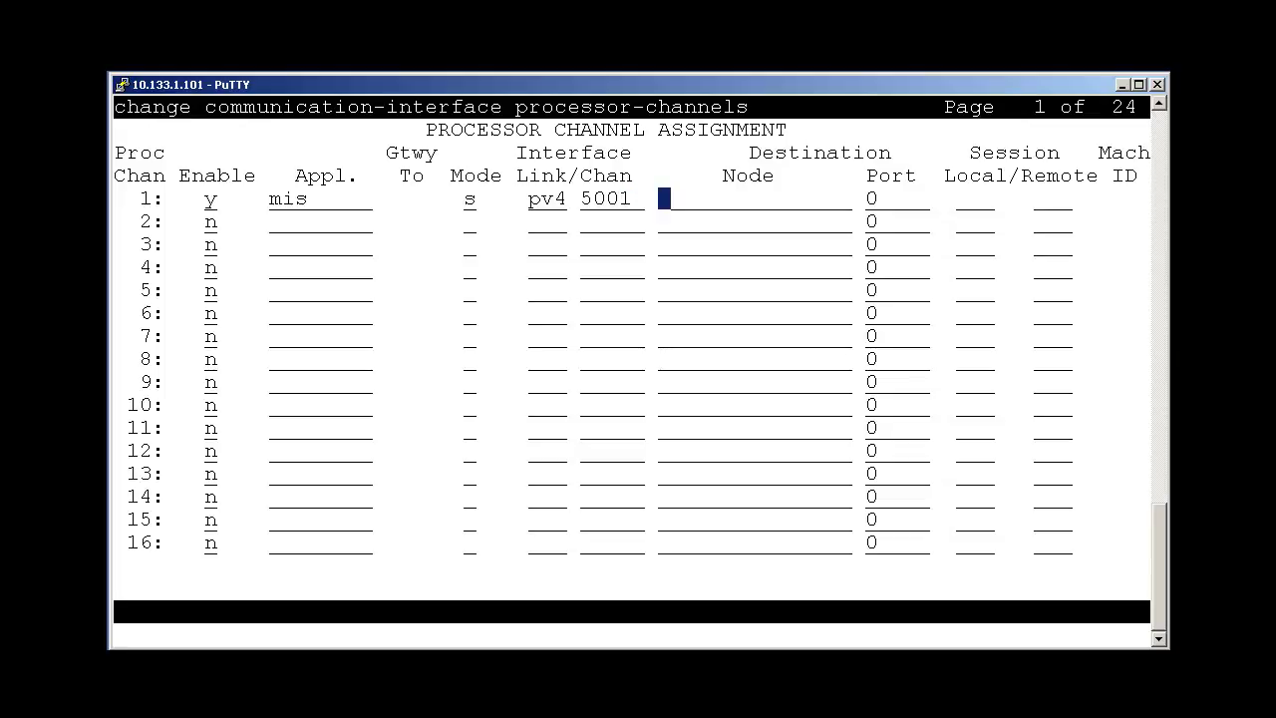
type("CMS")
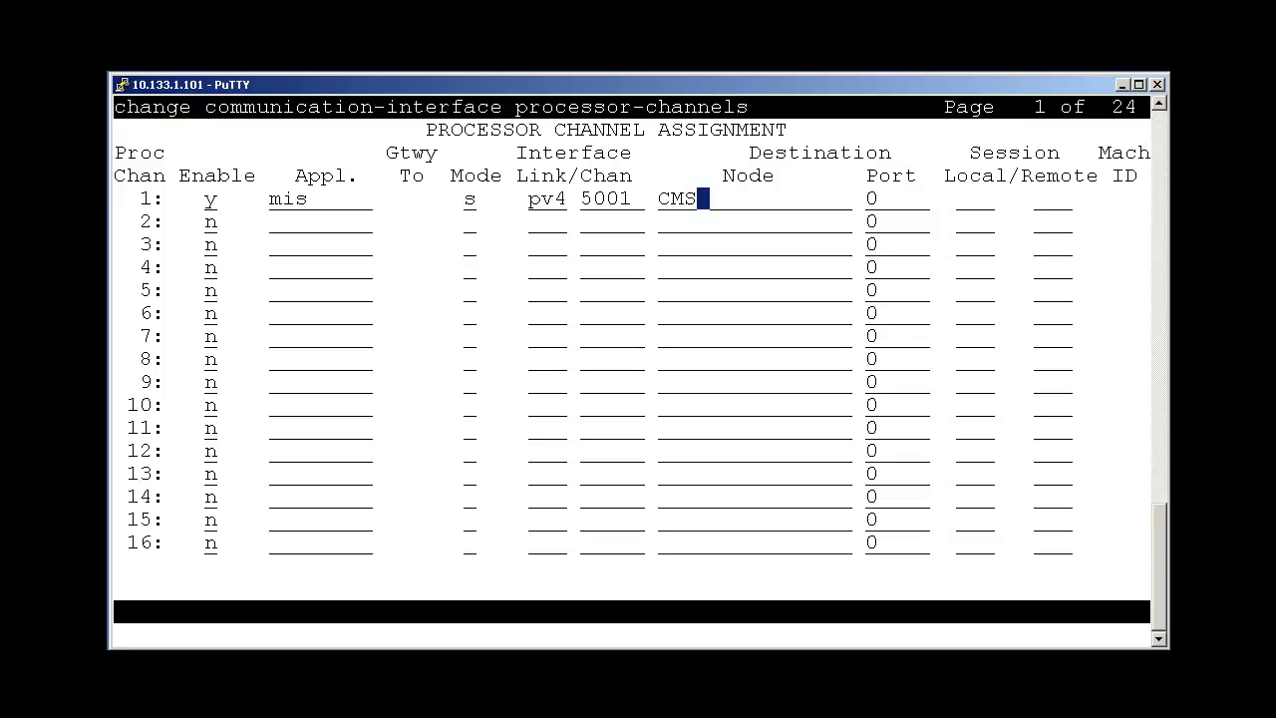
type("1")
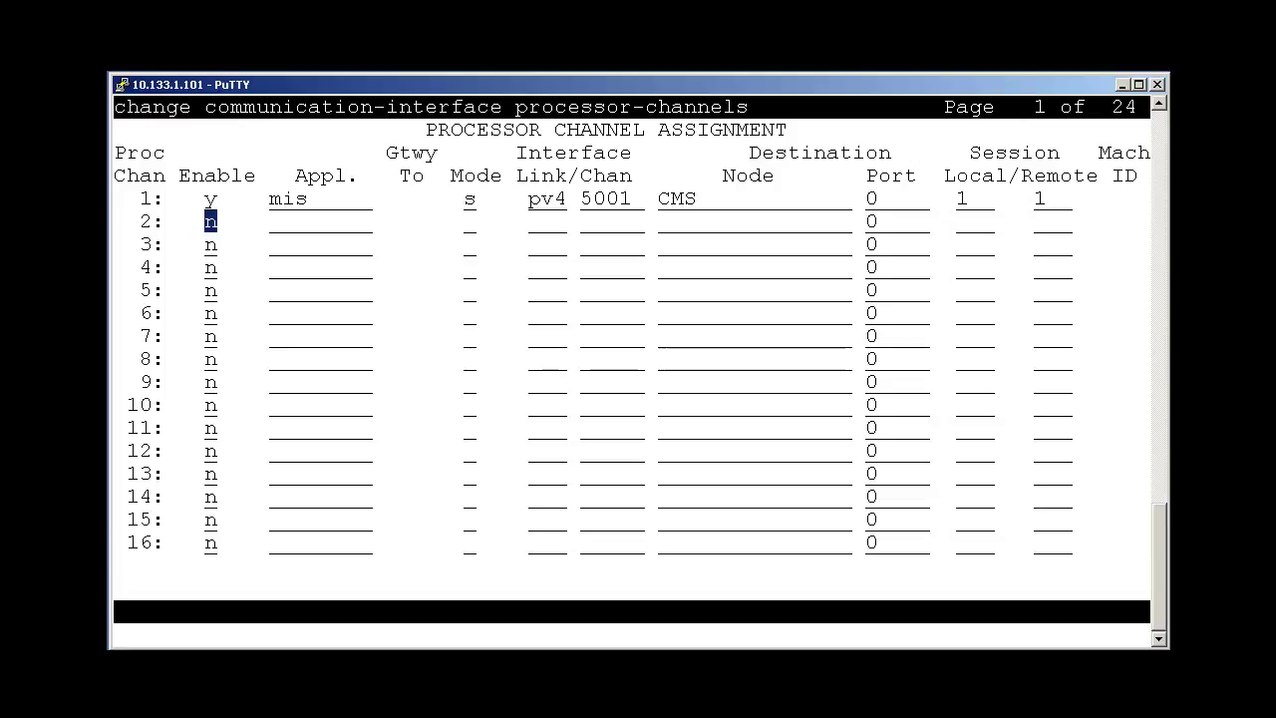
key("Enter")
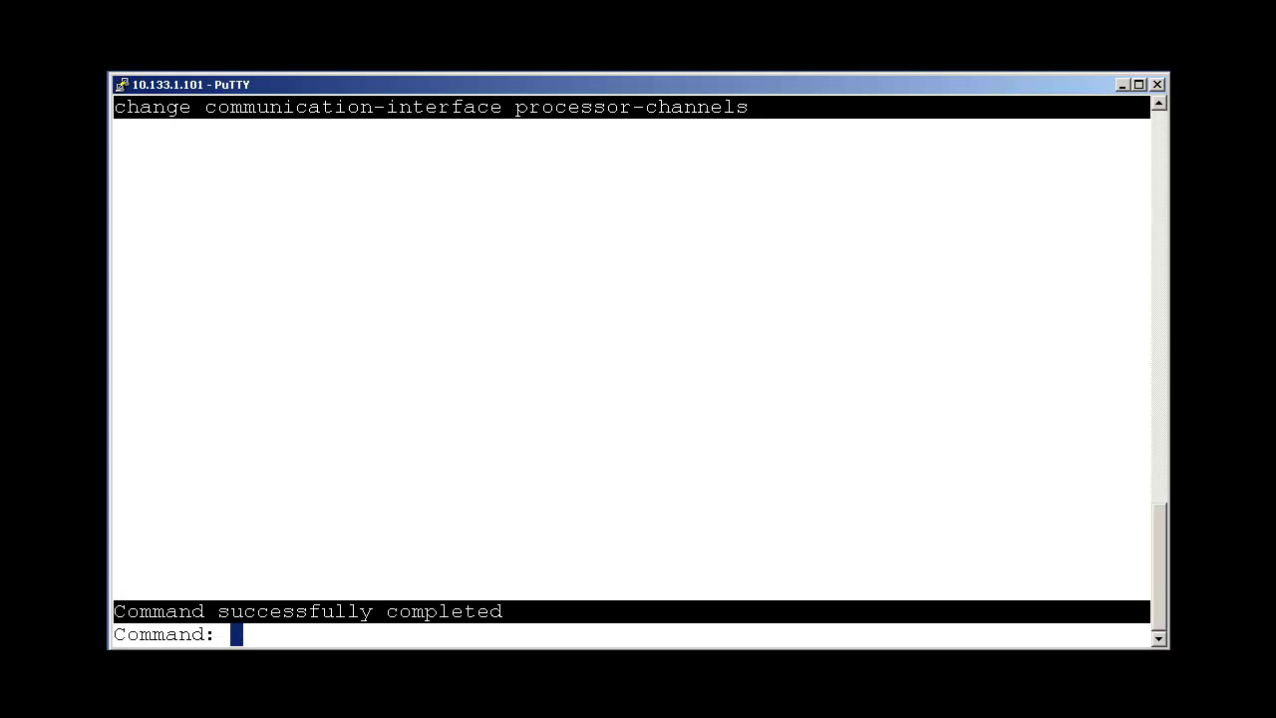
Step: Run 'status processor-channels' to check the CMS link state
type("sta pr")
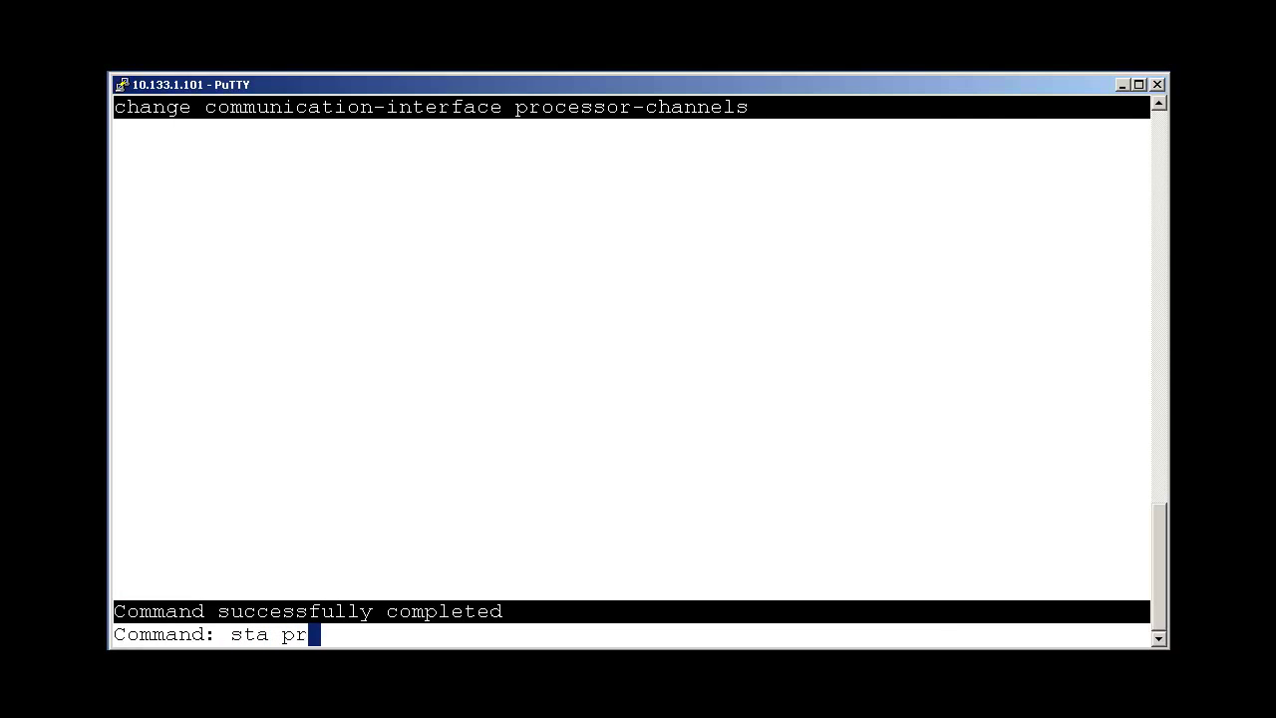
type("ocessor-c")
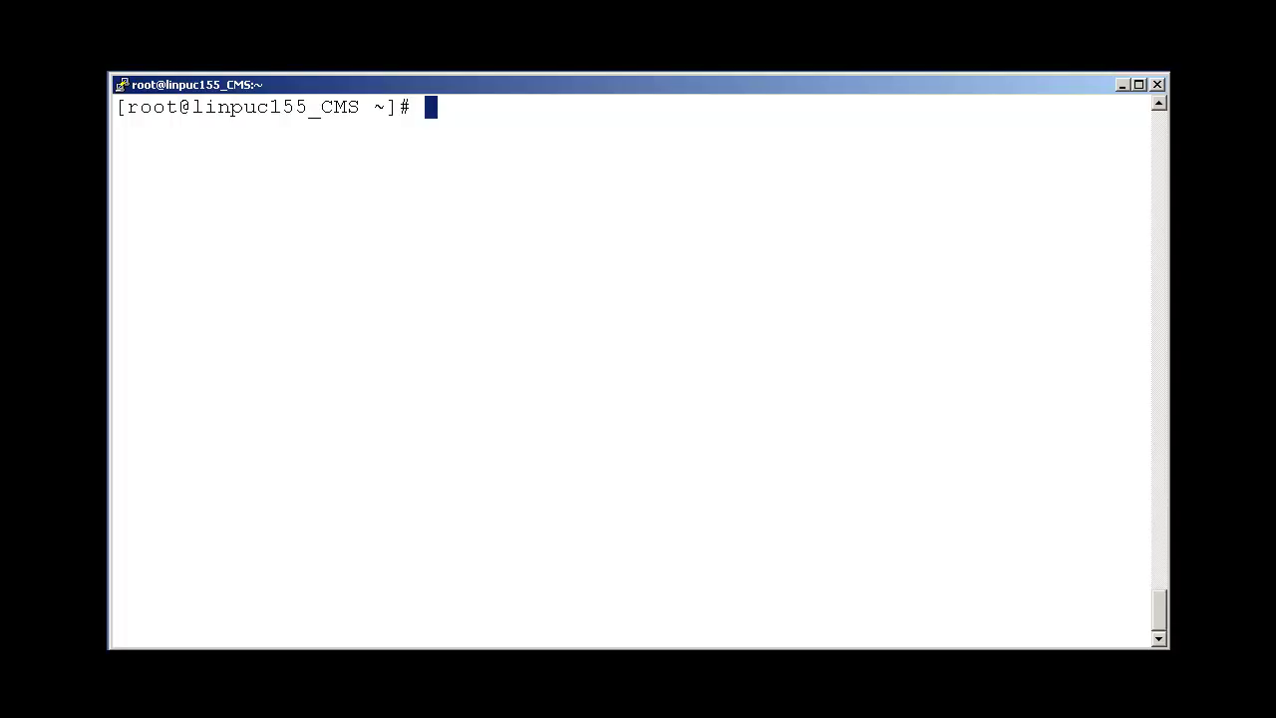
Step: Start cmssvc setup (option 5) and confirm initializing customer data
type("cms")
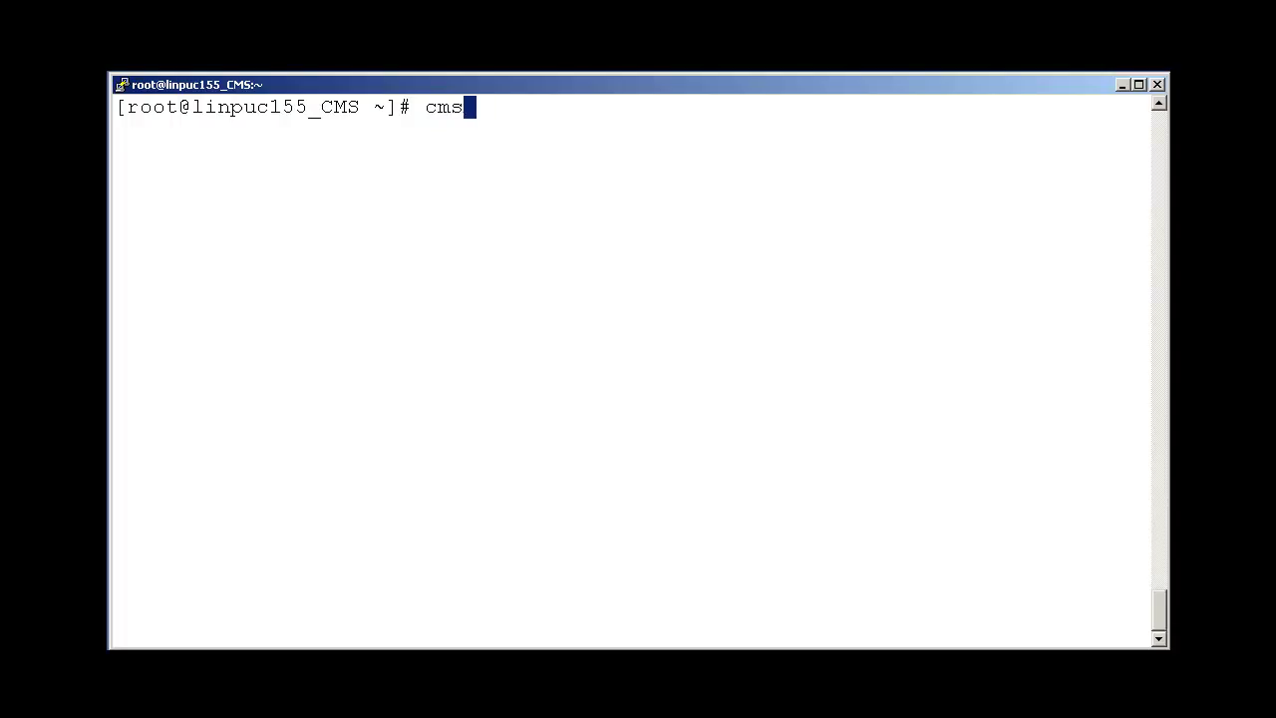
type("svc")
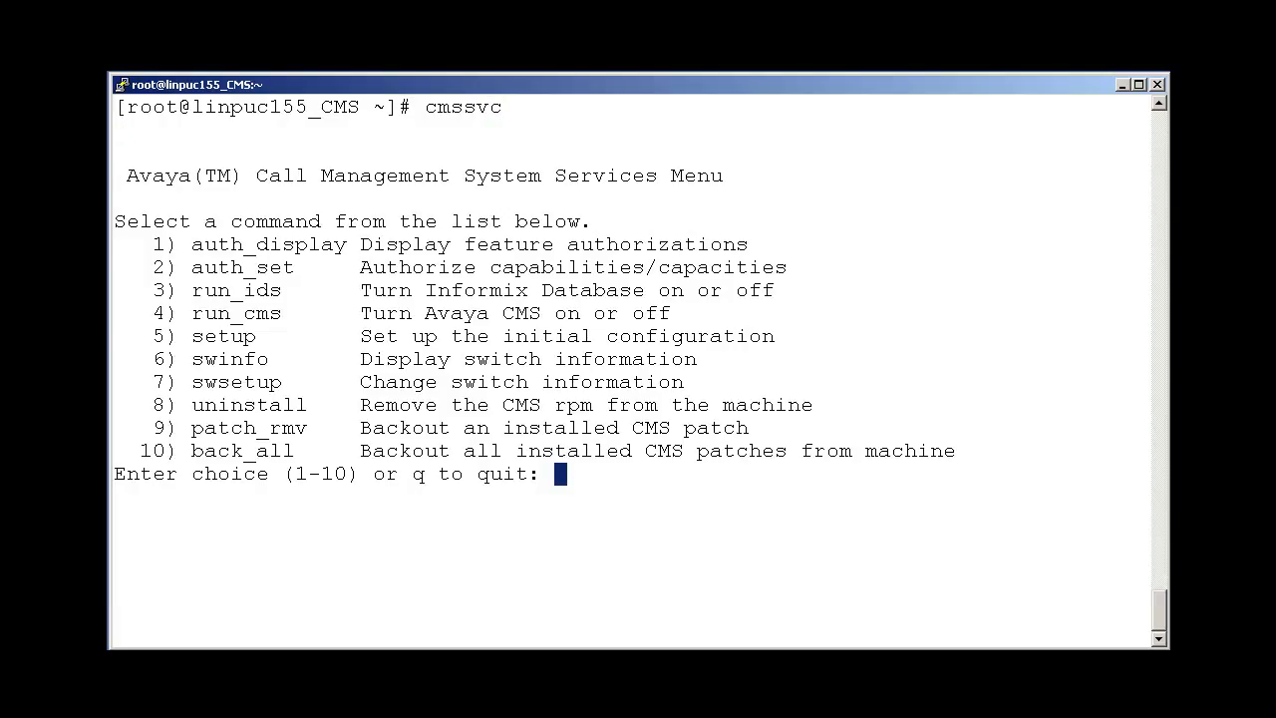
type("5")
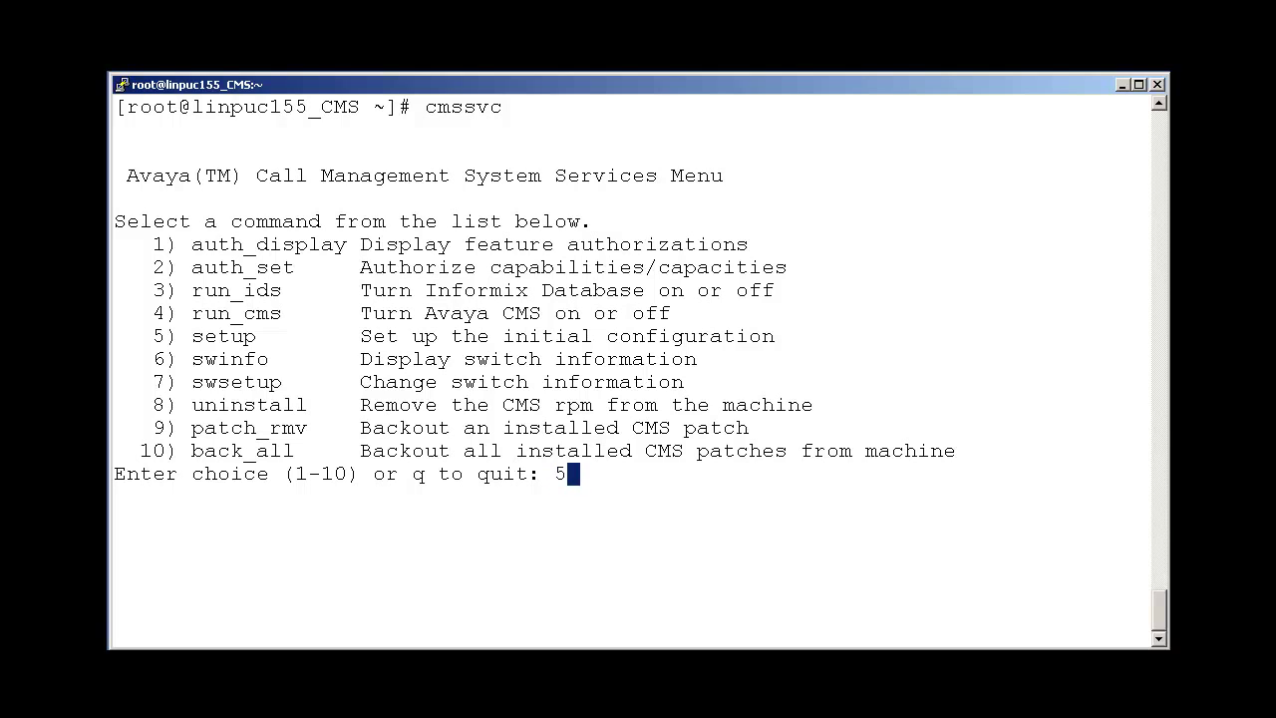
key("enter")
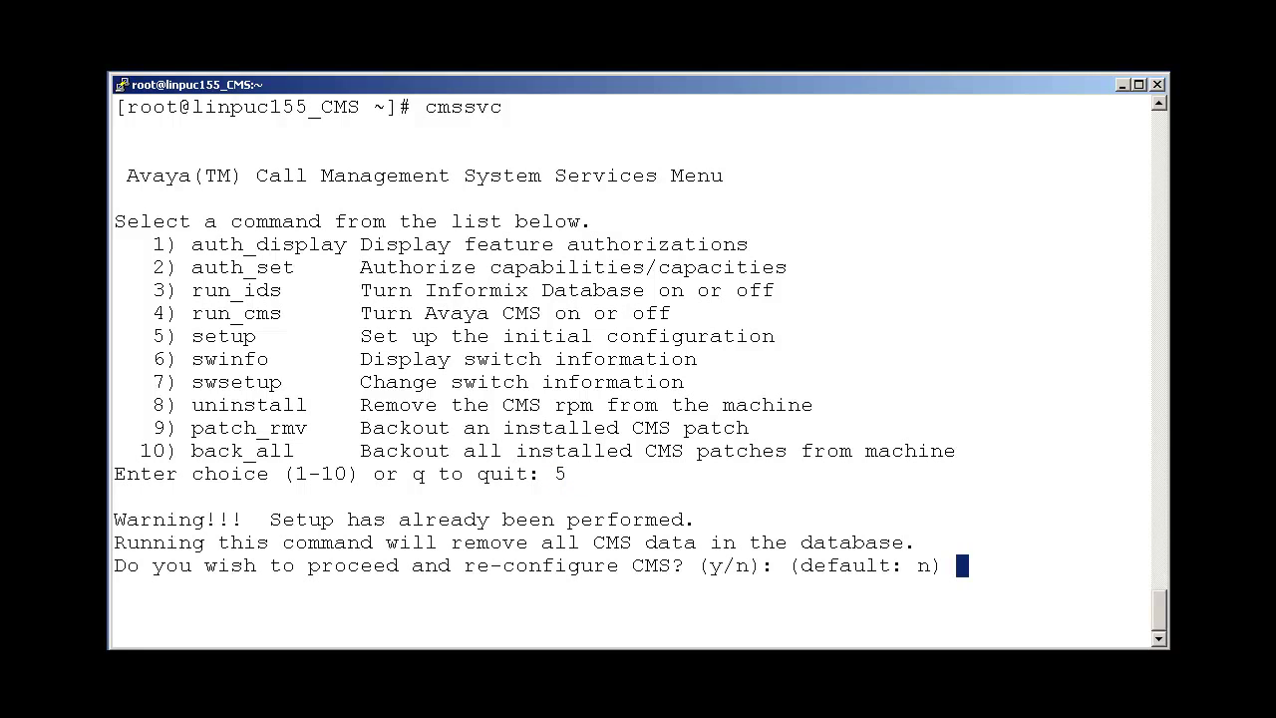
type("y")
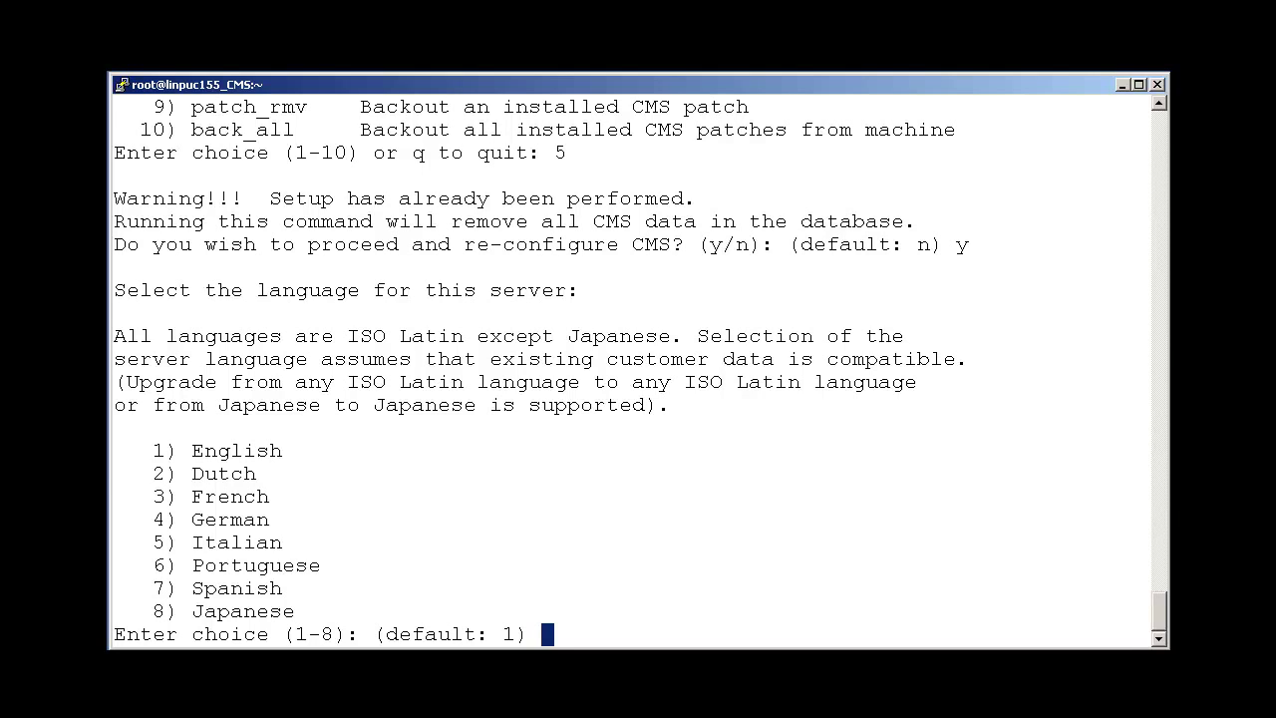
Step: Choose English (1) and name the UNIX system linpuc155_CMS
type("1")
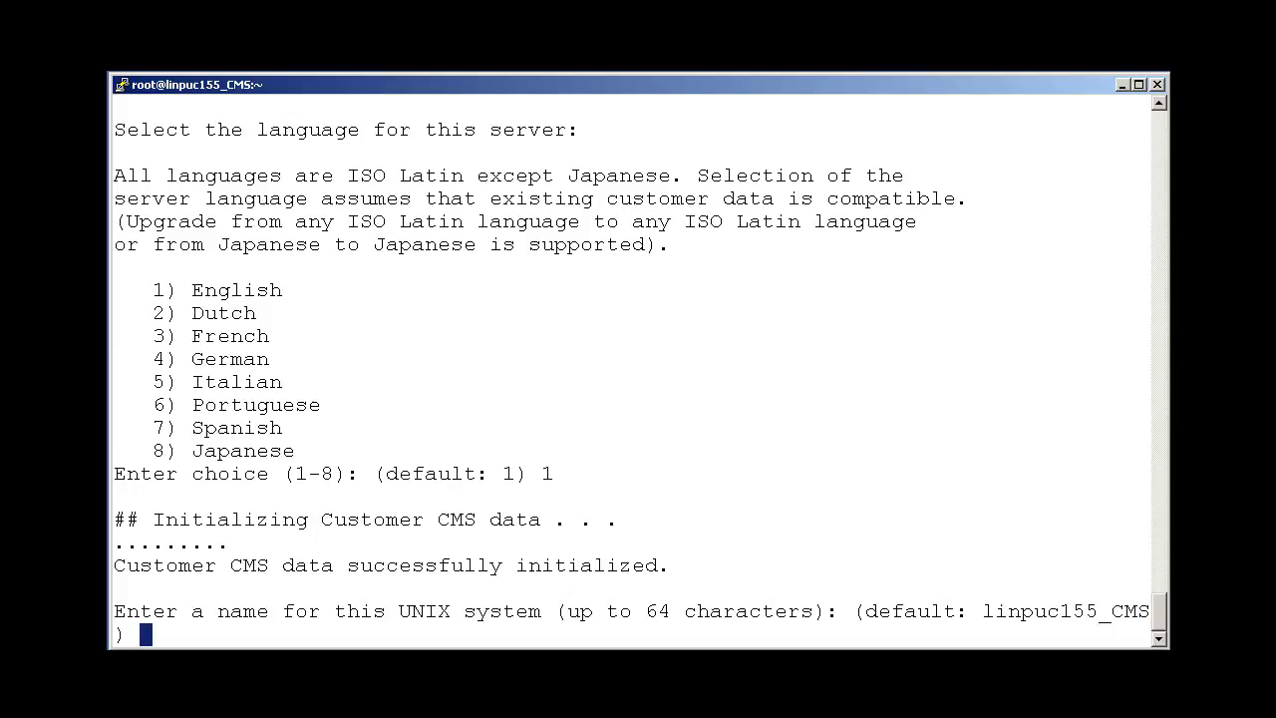
type("linp")
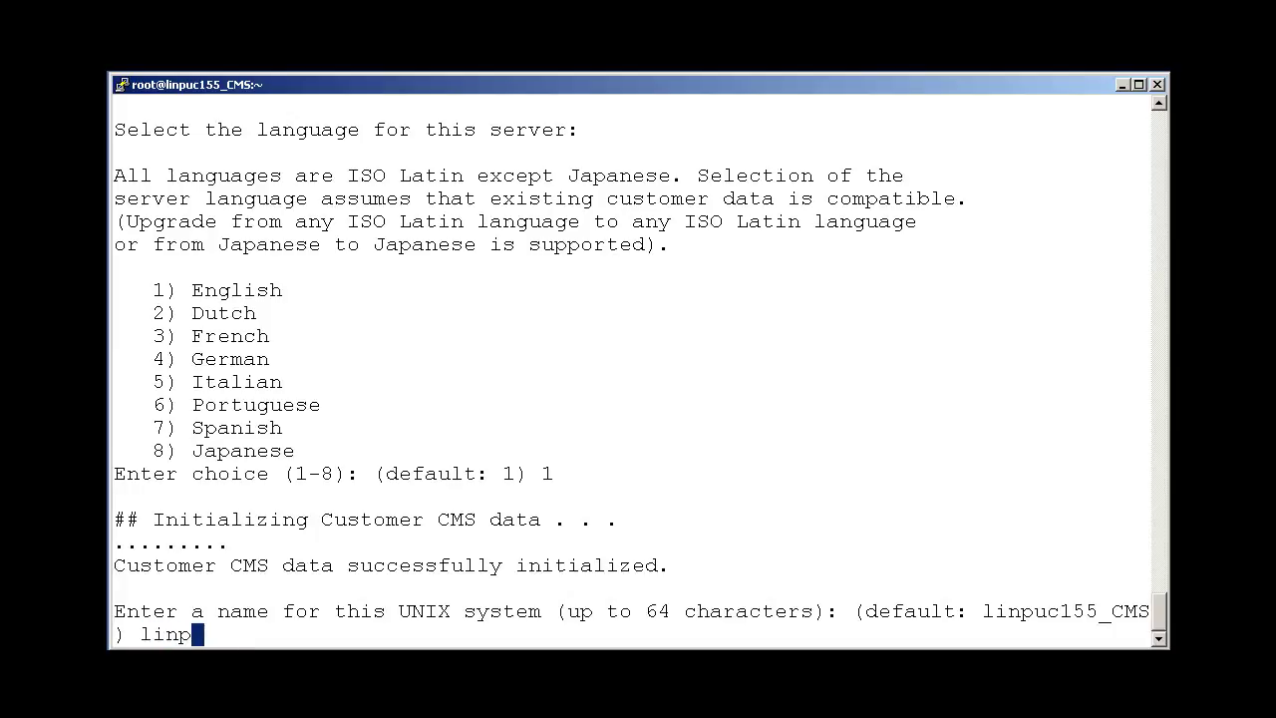
type("uc155")
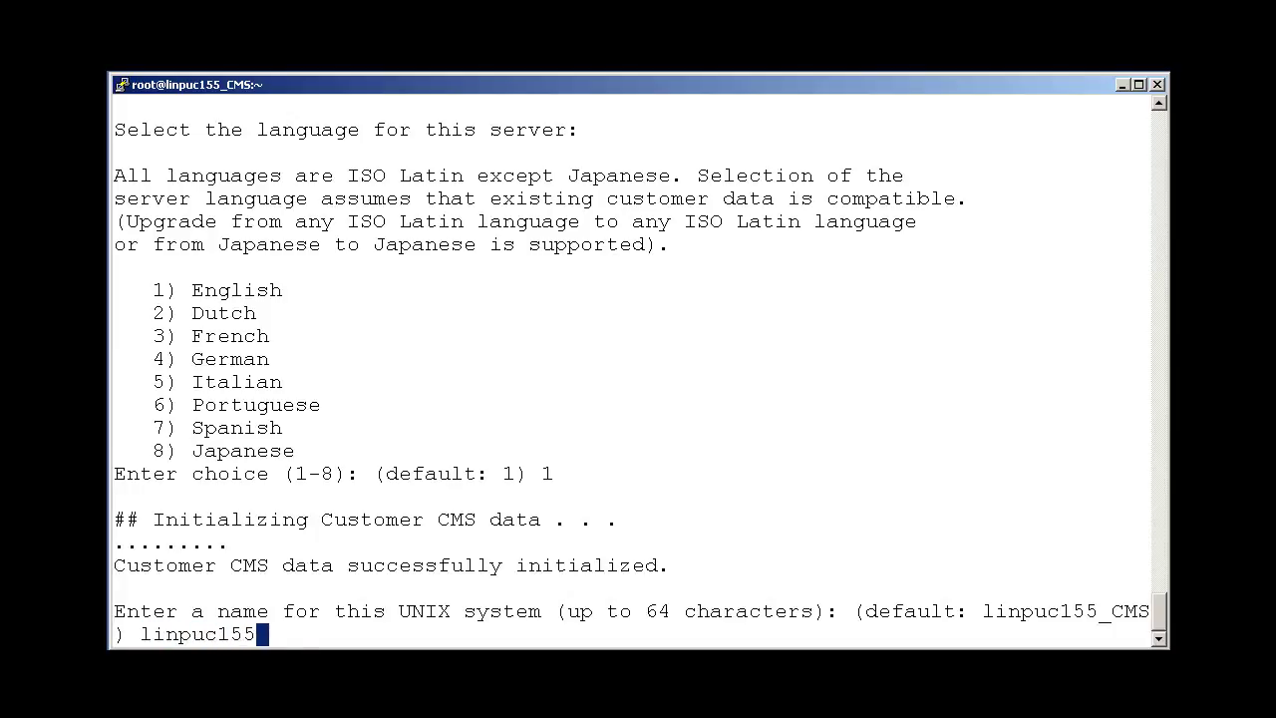
type("_CMS")
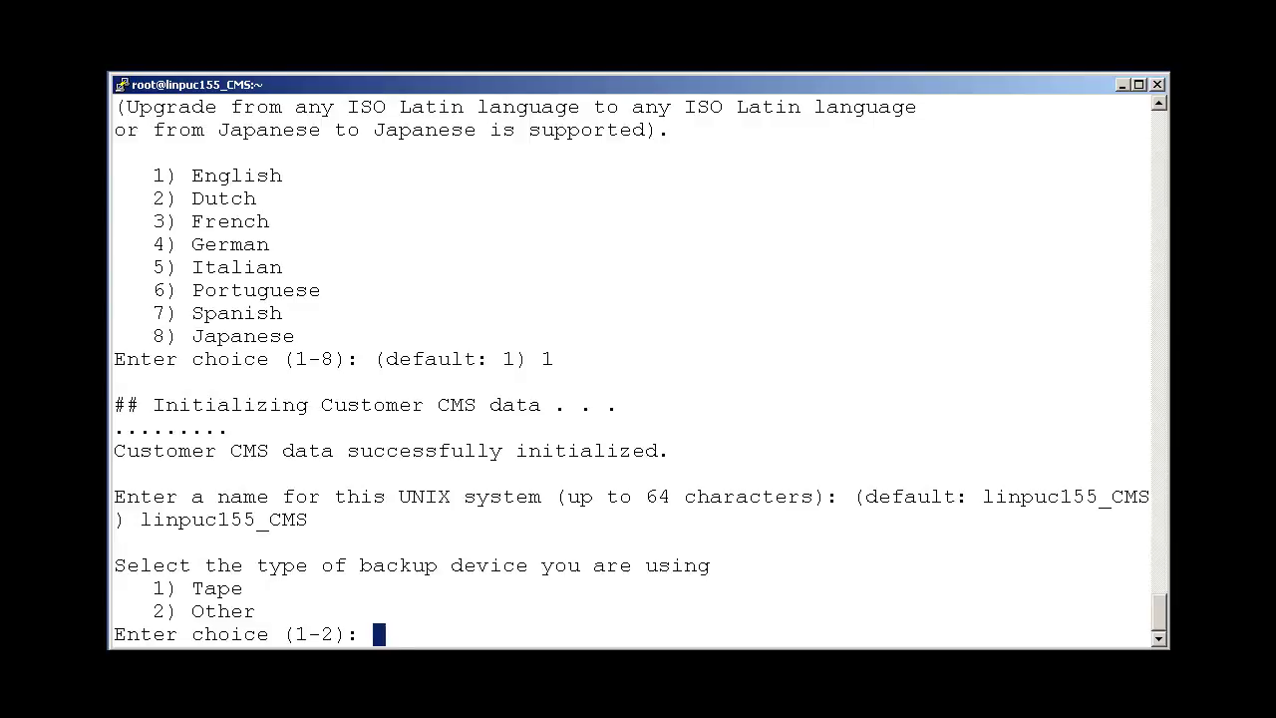
Step: Choose backup device type 2 (Other) with default backup path /tmp
type("2")
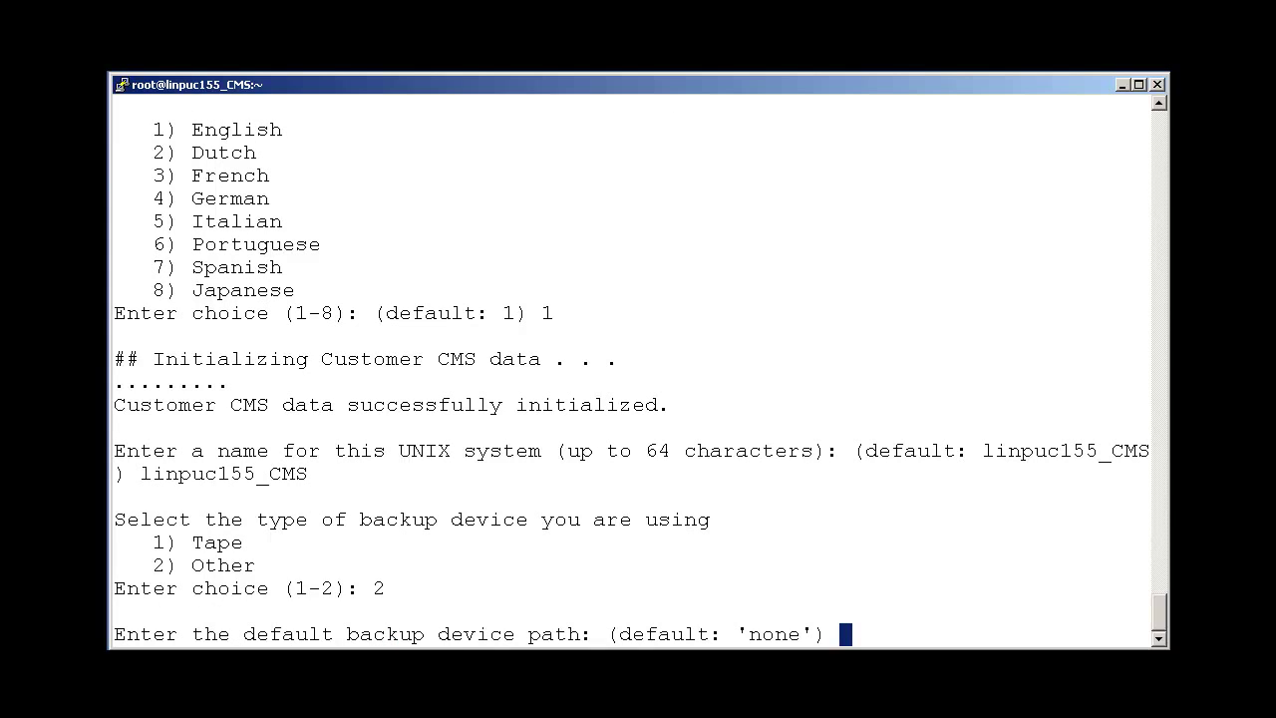
type("/tmp")
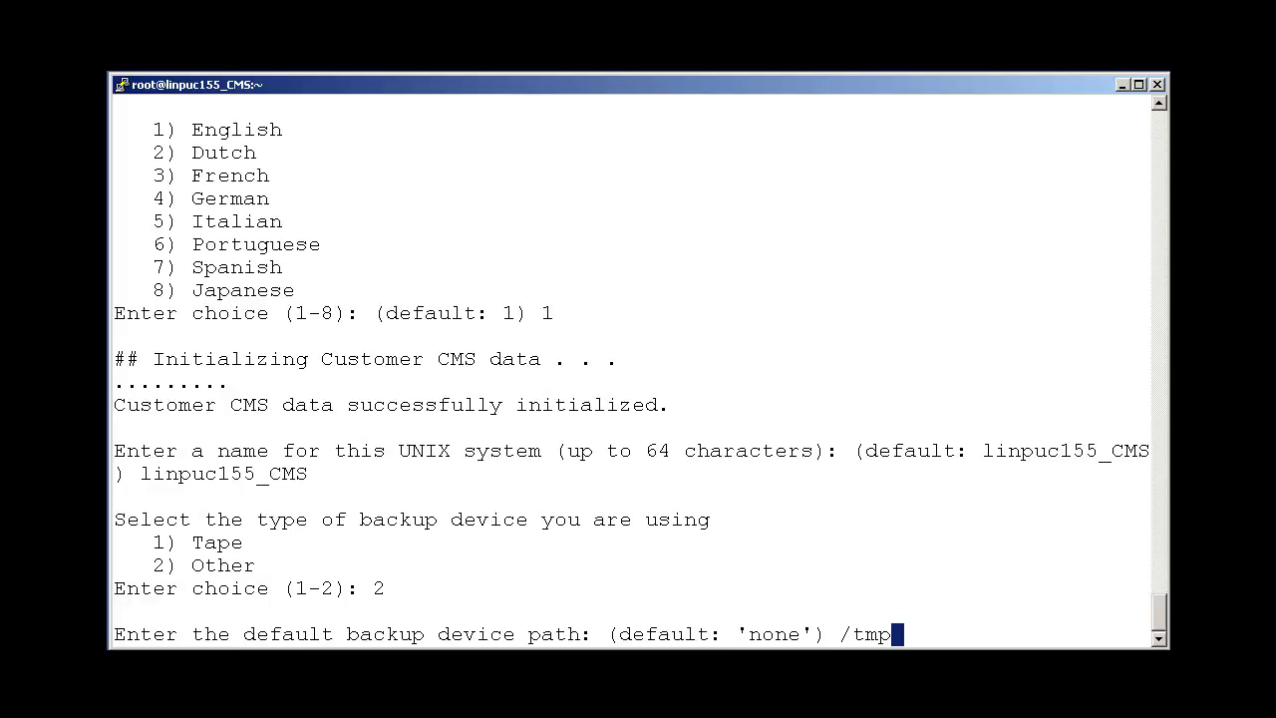
key("Return")
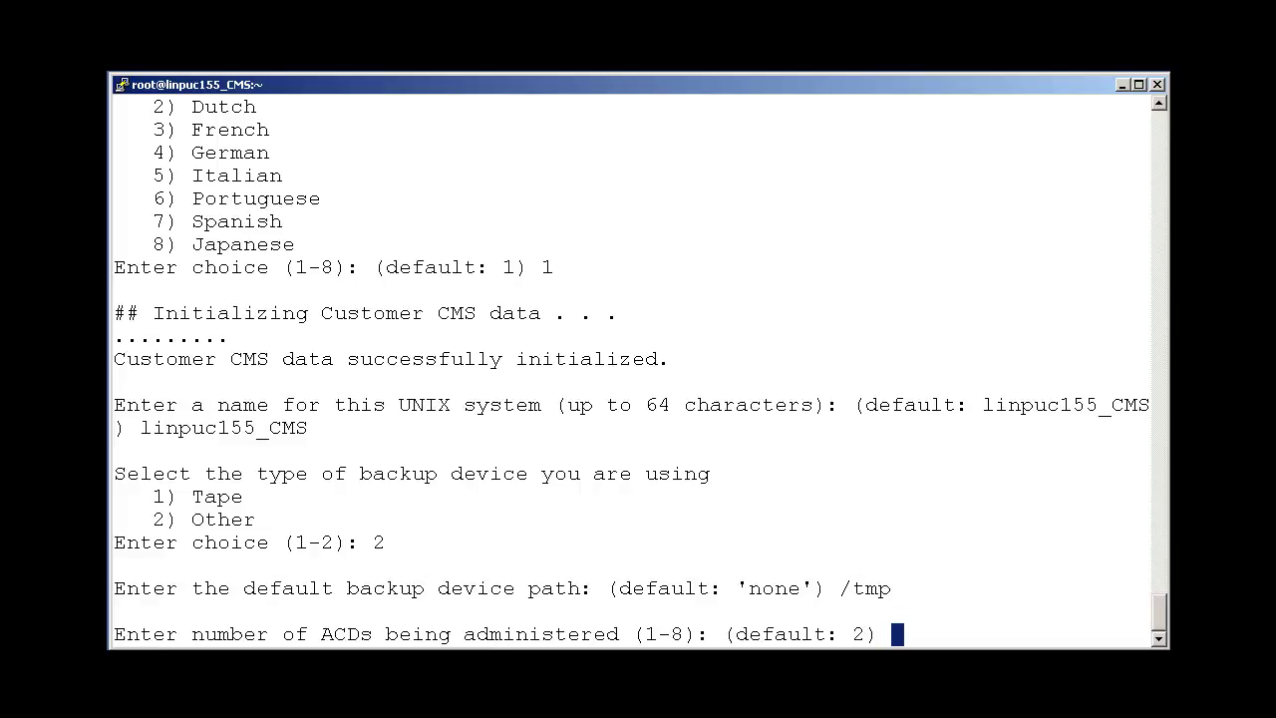
Step: Configure 1 administered ACD with switch name ACD1
type("1")
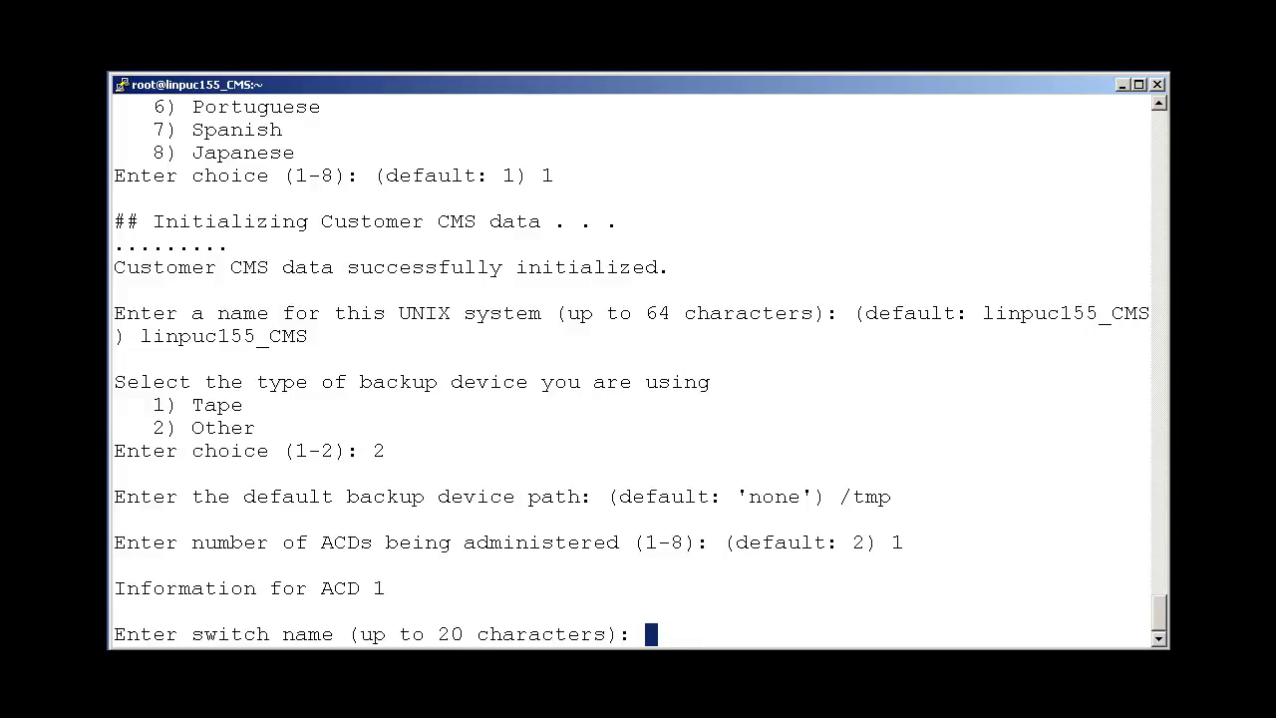
type("ACD1")
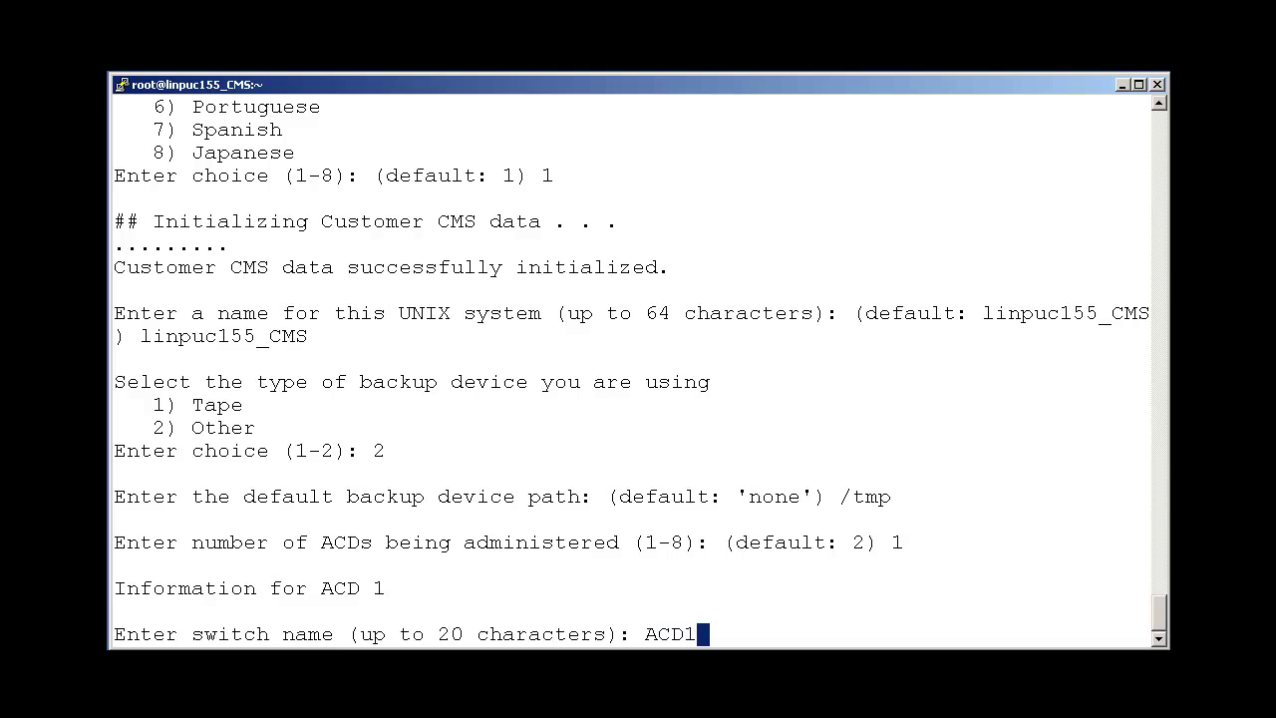
key("Return")
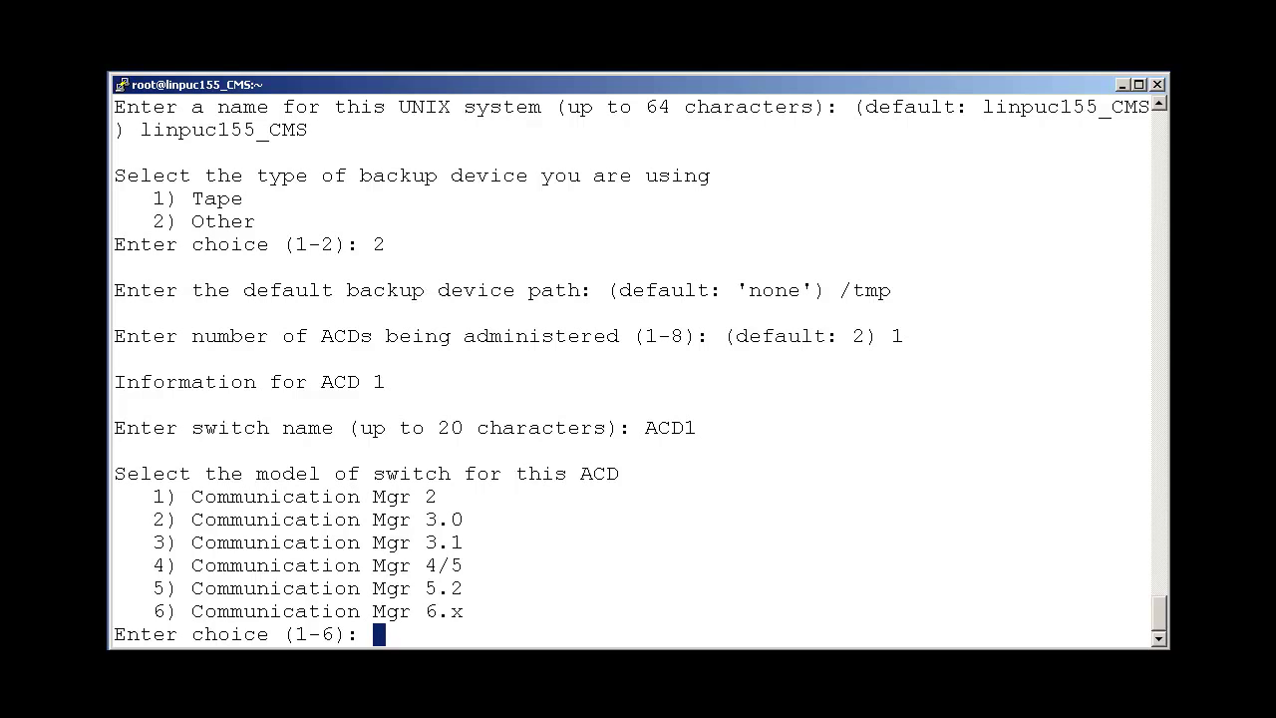
Step: Select switch model 6 (CM 6.x), answer y to Vectoring and EAS, and set ports to 1
type("6")
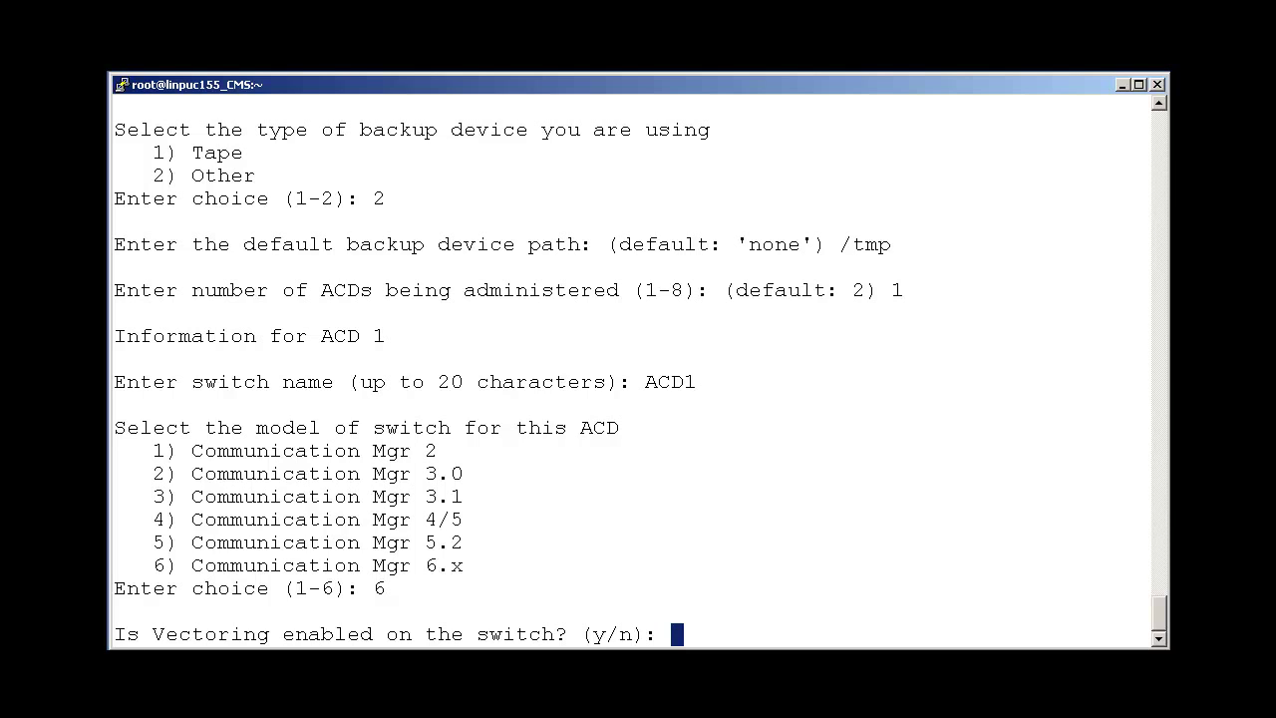
type("y")
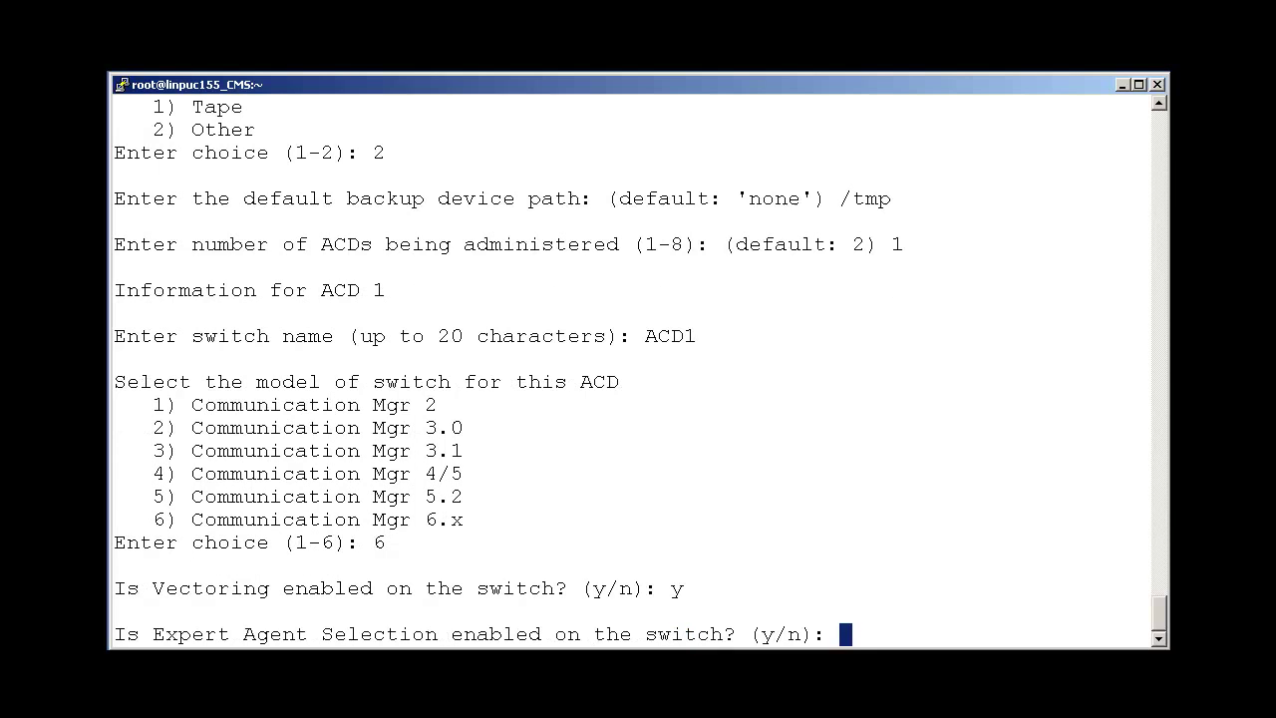
type("y")
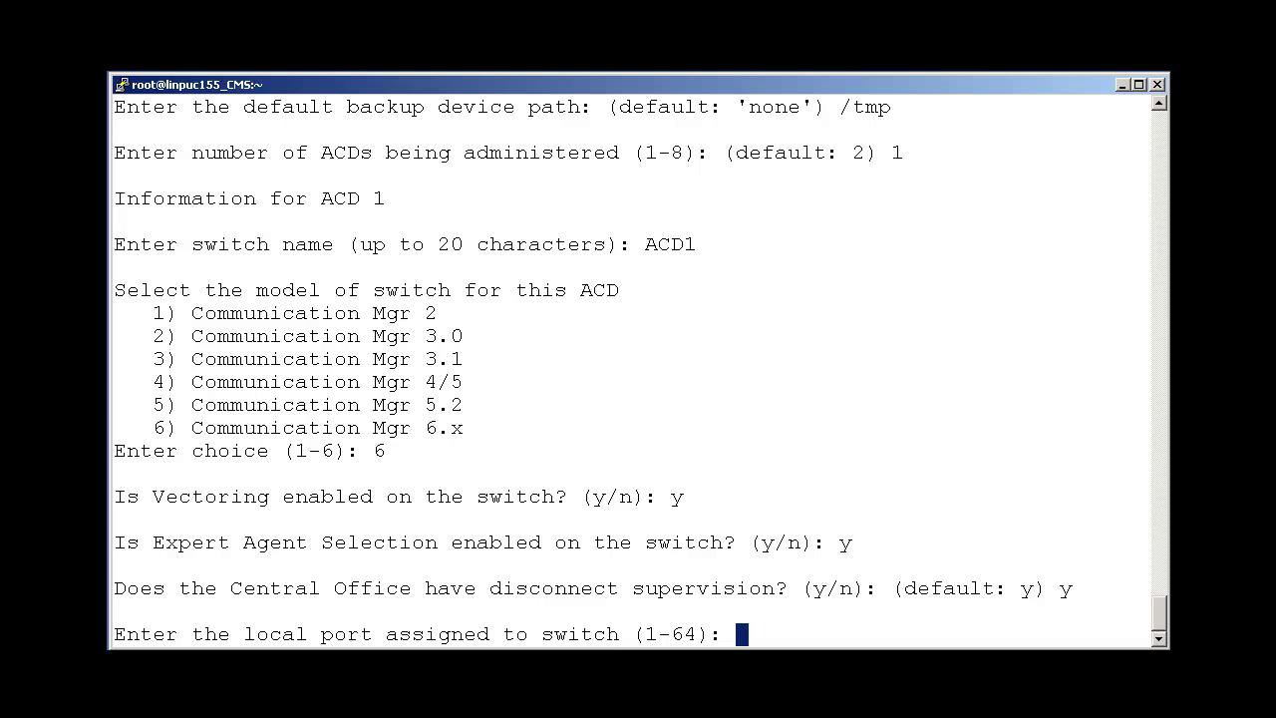
type("1")
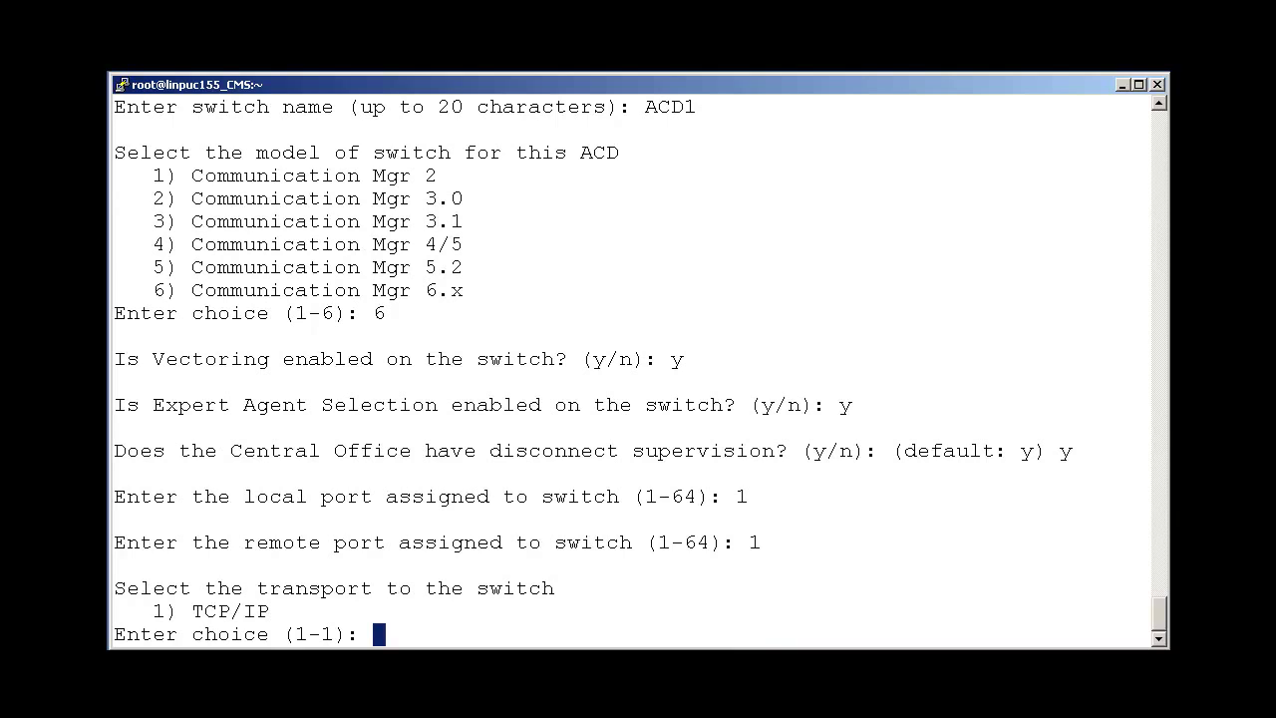
Step: Choose TCP/IP transport to switch 10.133.1.101 on TCP port 5001
type("1")
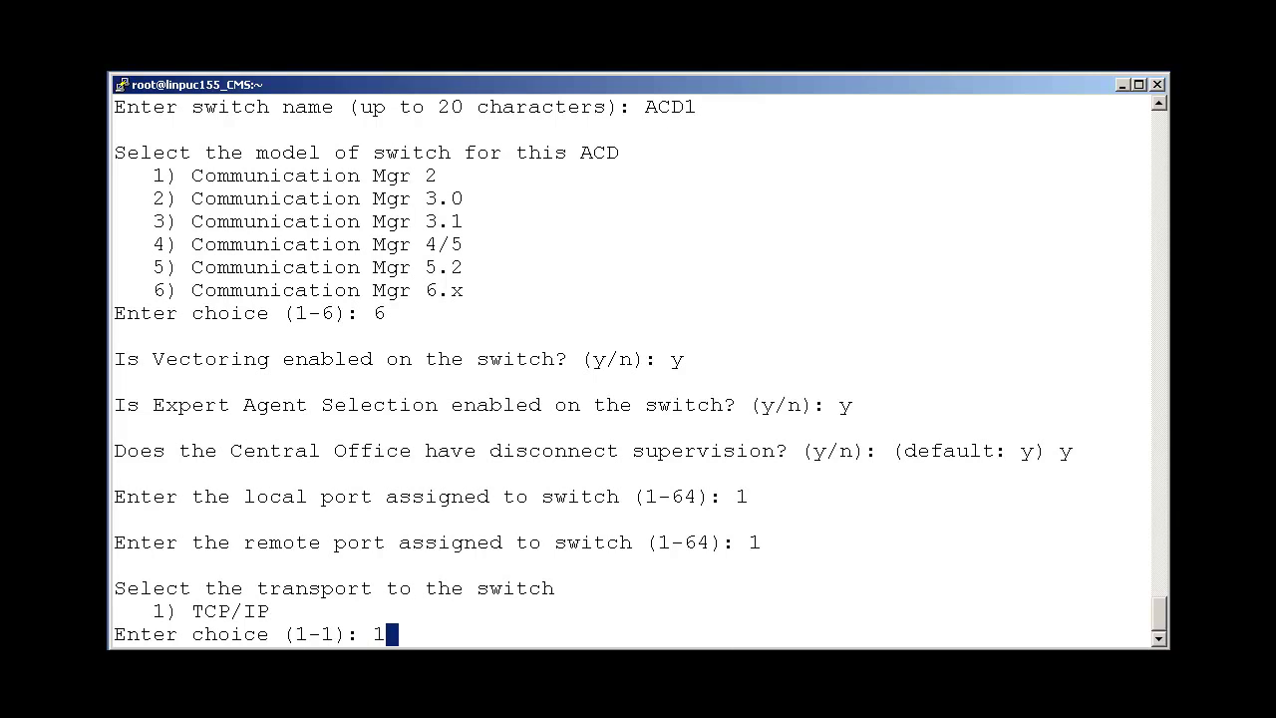
key("enter")
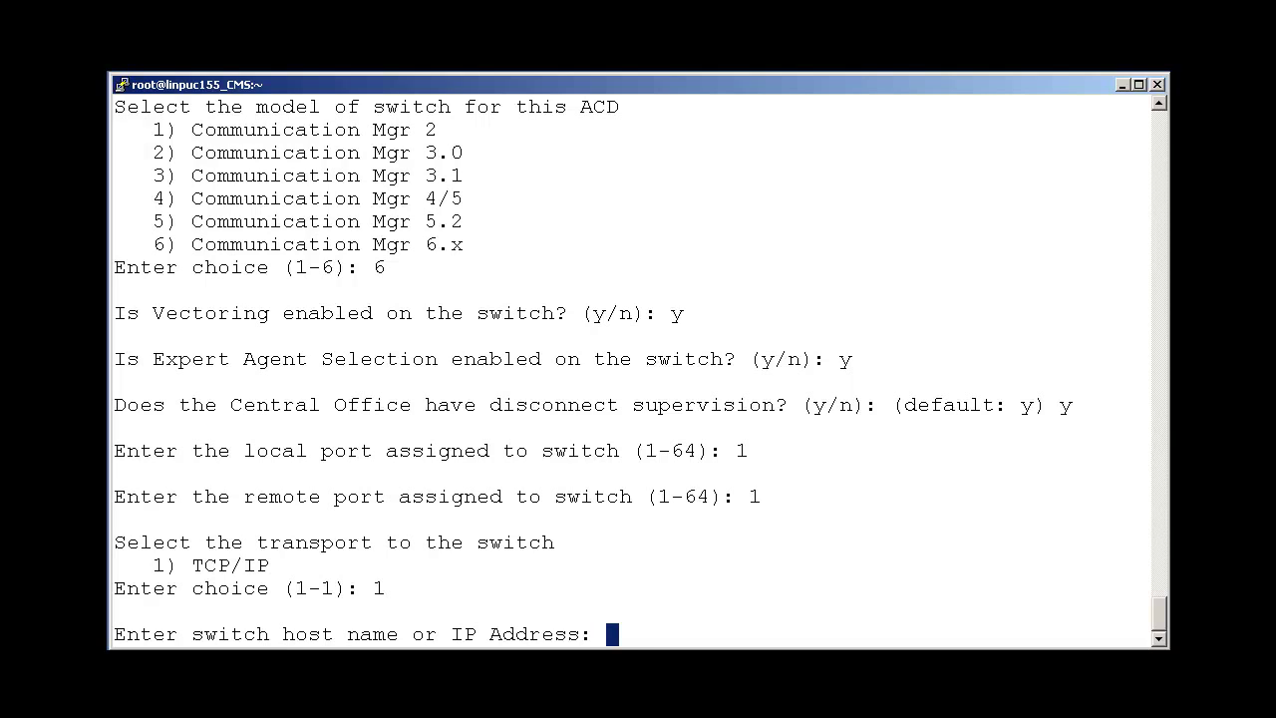
type("10.1")
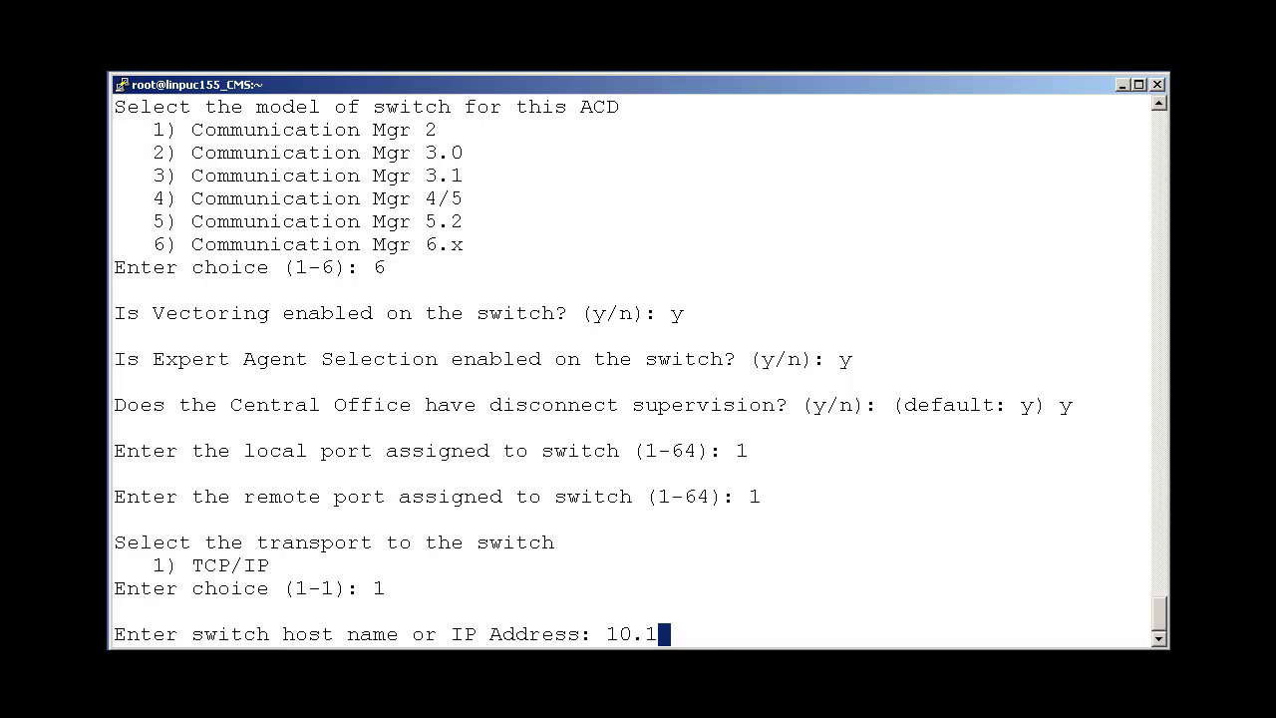
type("33.1.101")
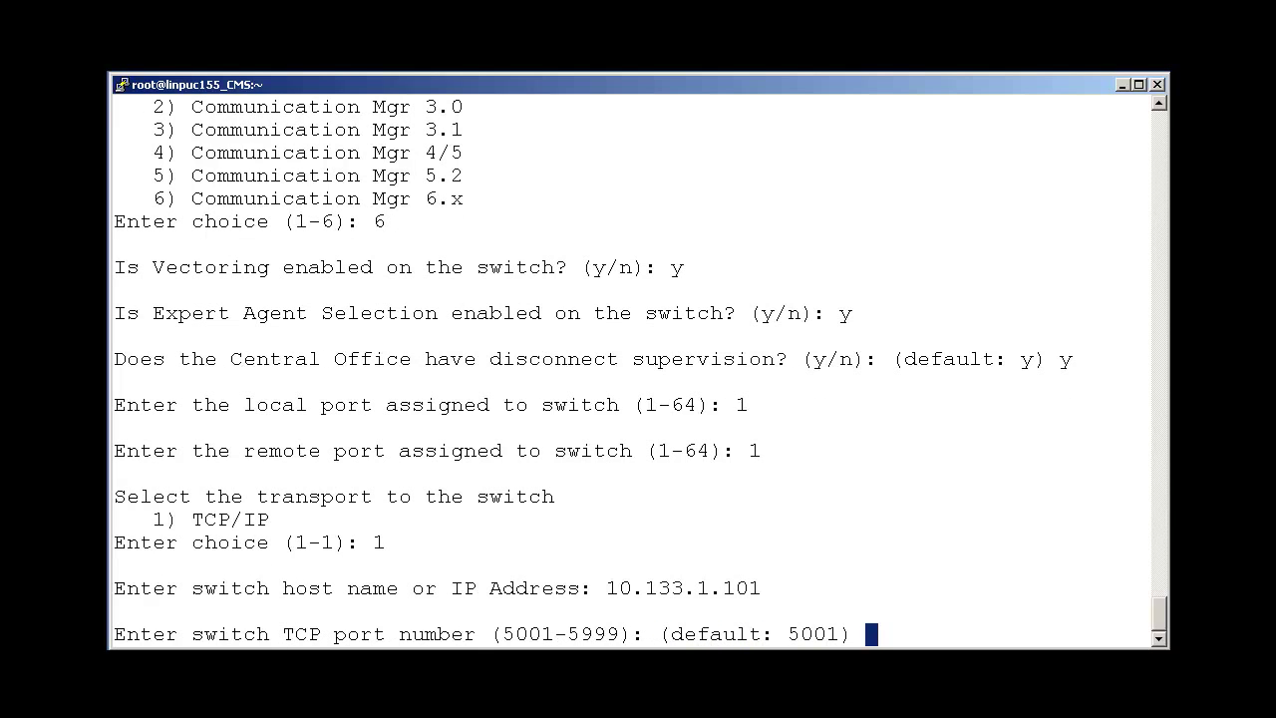
type("5001")
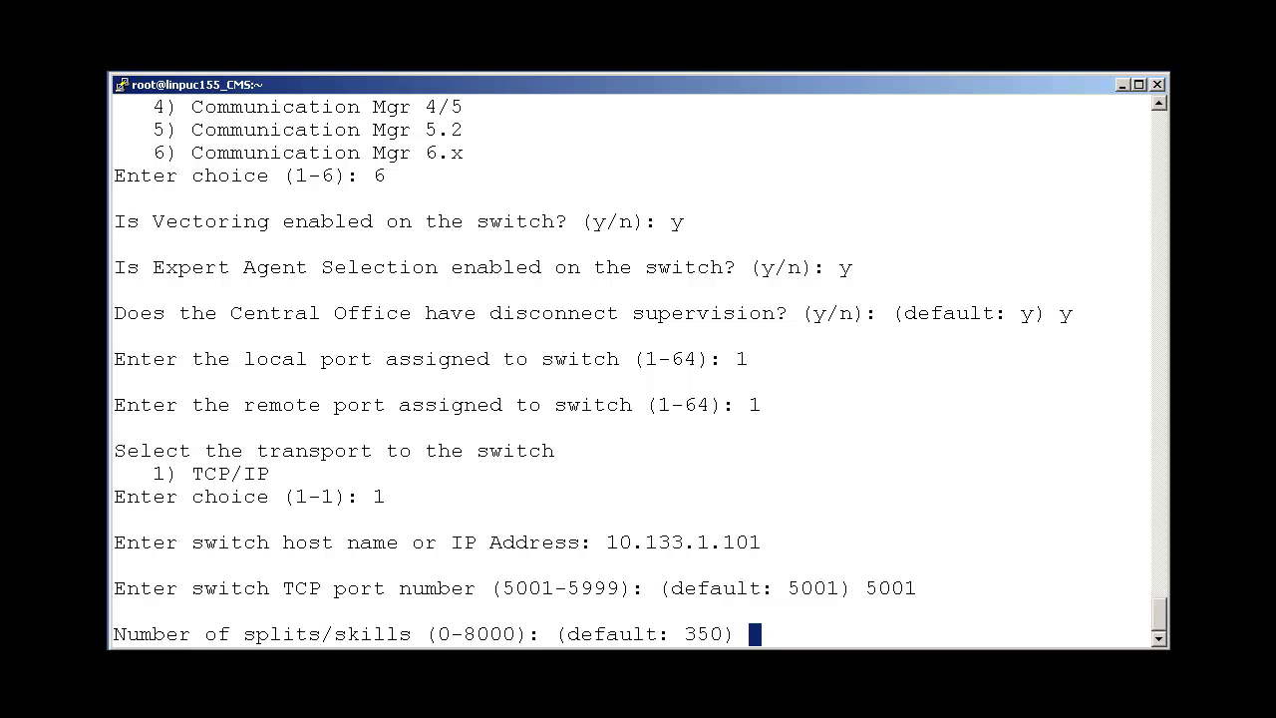
Step: Enter 350 splits/skills, 1 shift ending 05:00PM, 1200 trunks and 1000 VDNs to finish setup
type("350")
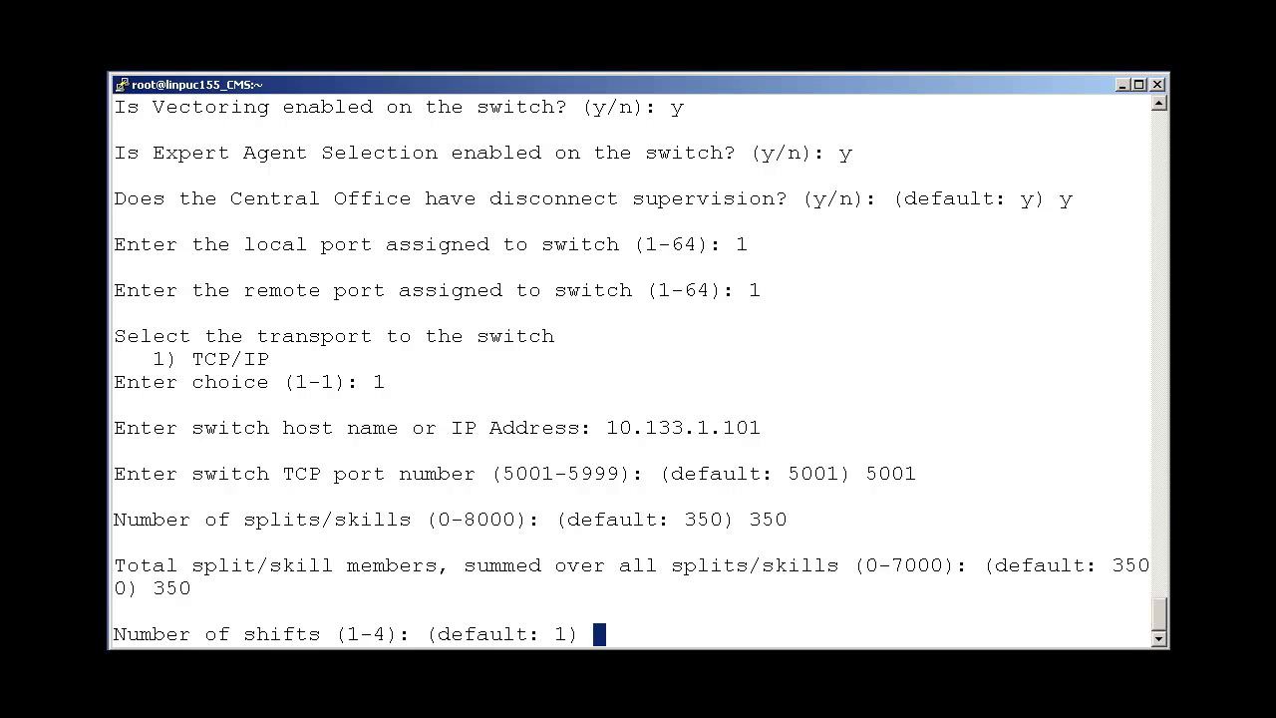
type("1")
type("08:00AM")
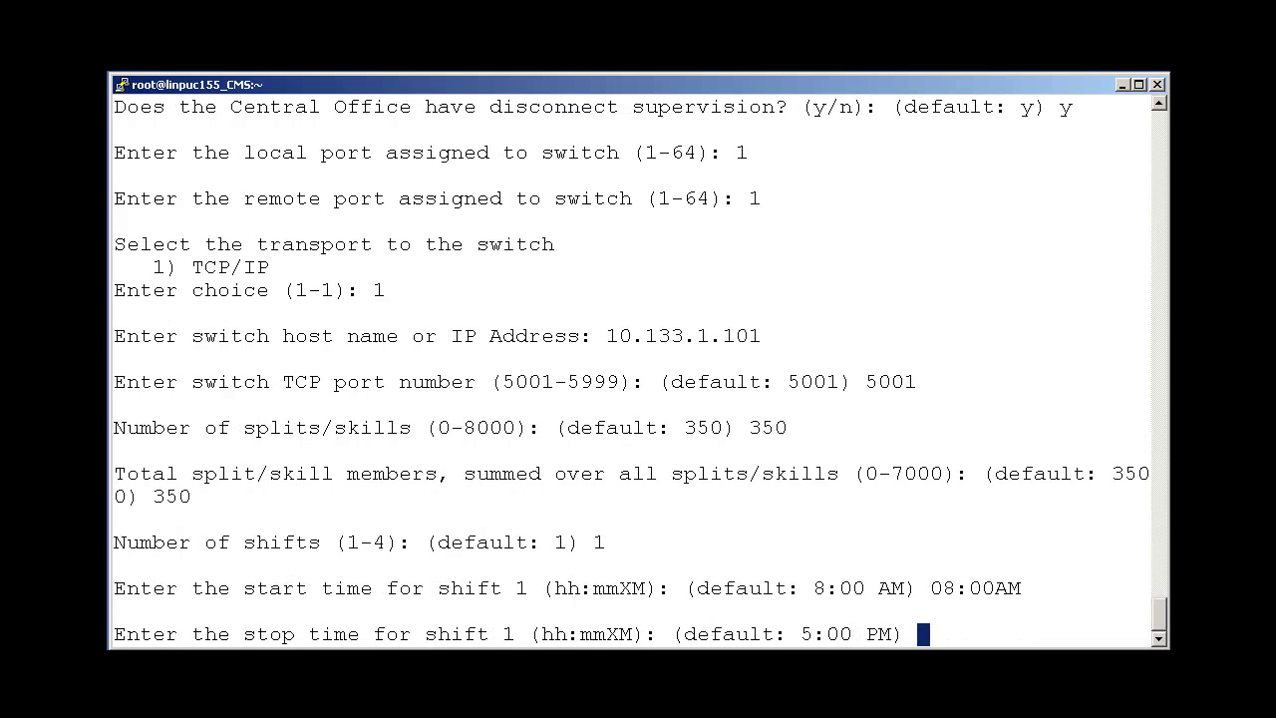
type("05:00PM")
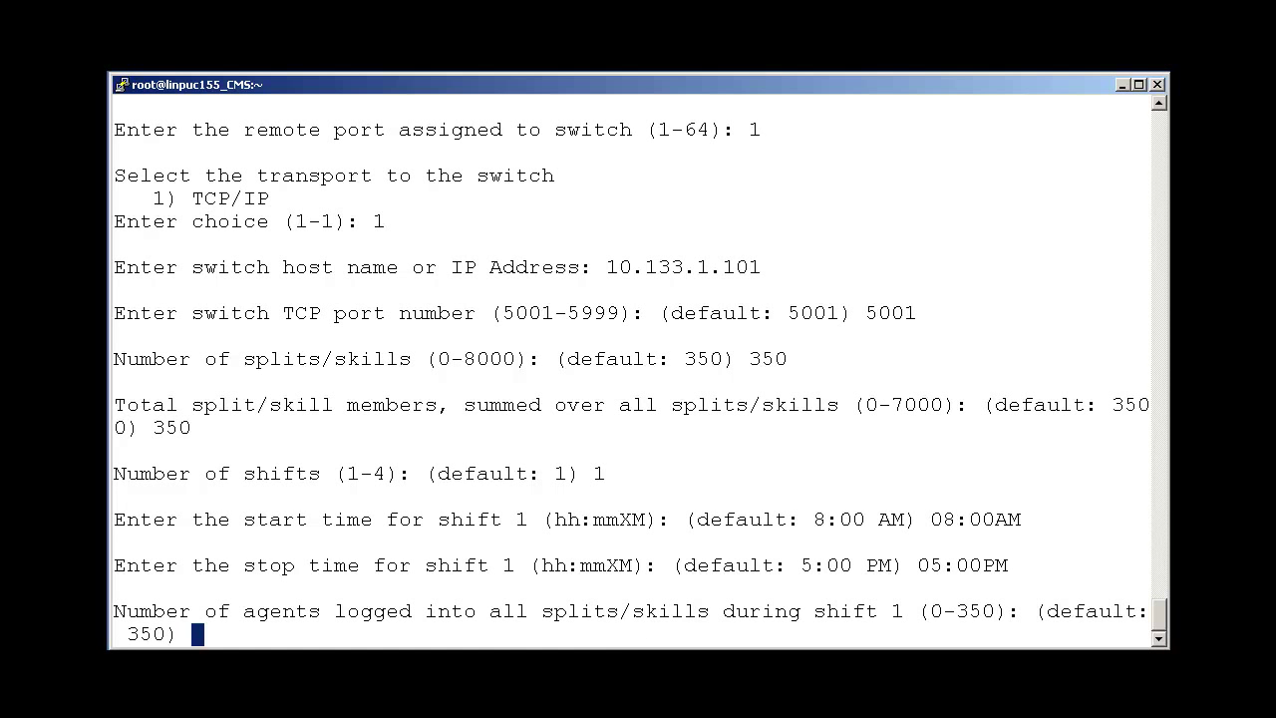
type("350")
type("1")
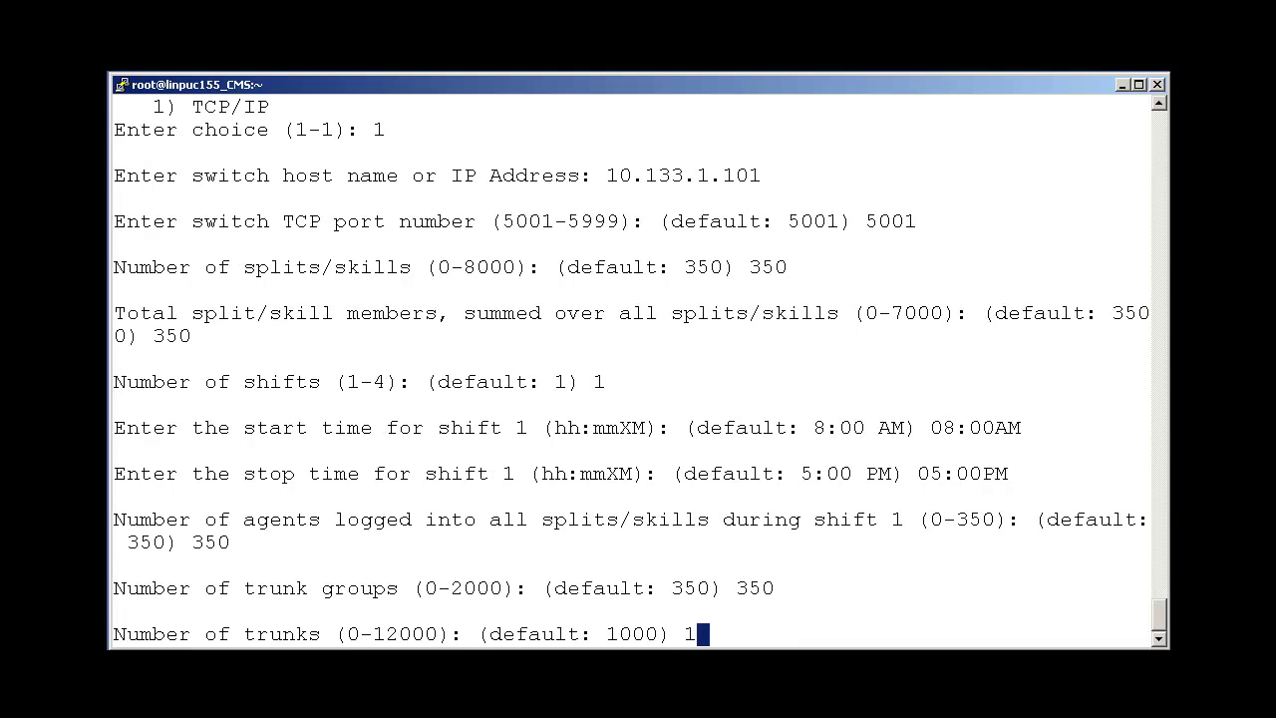
type("200")
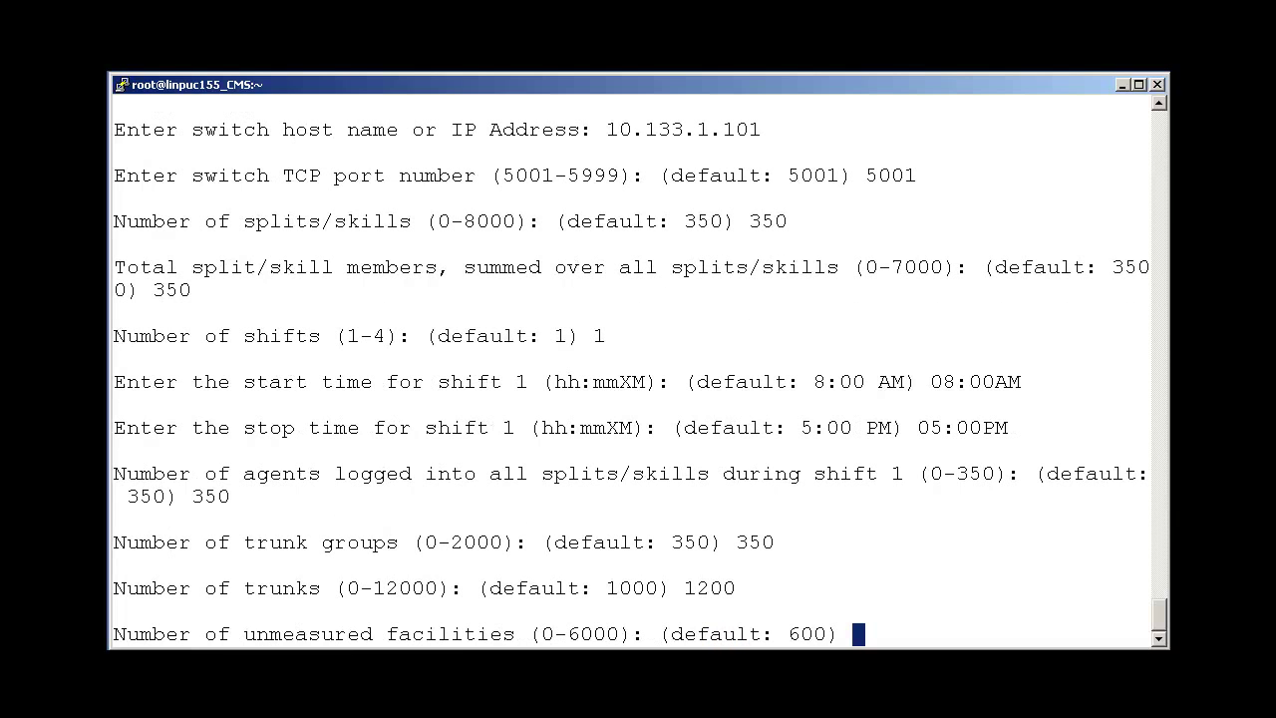
type("600")
type("1000")
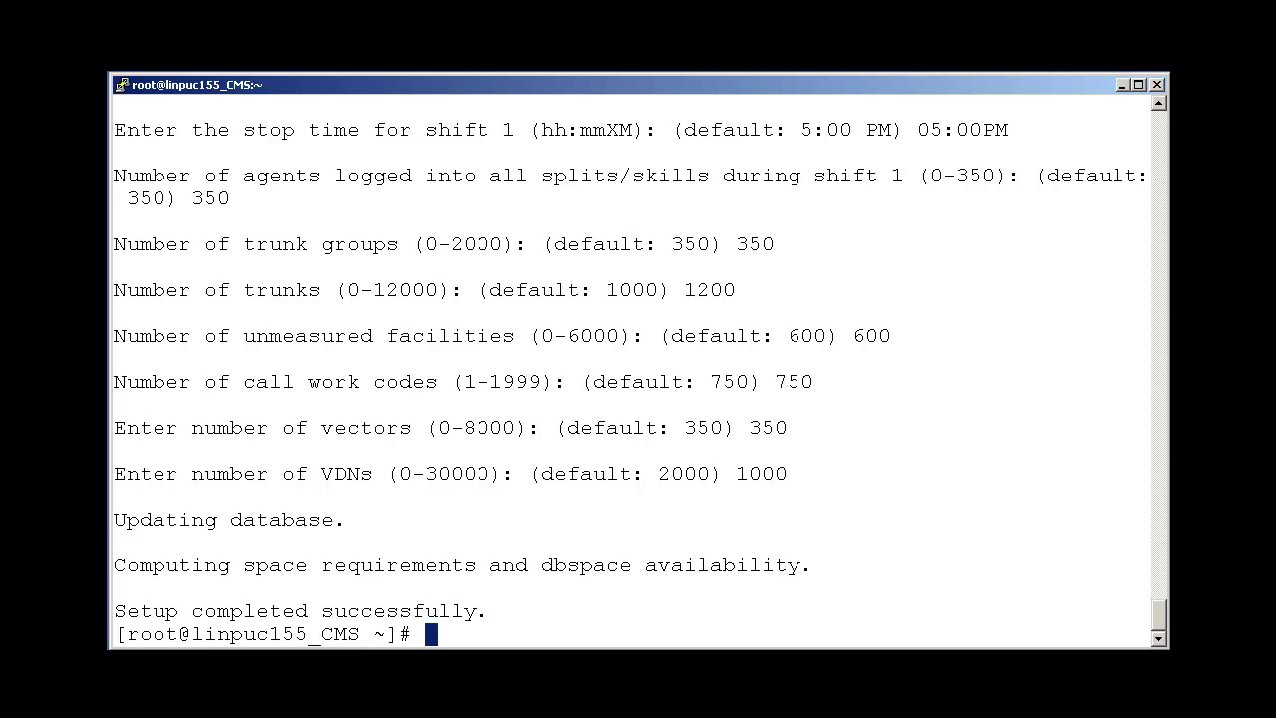
Step: Run cmssvc, choose option 6 (swinfo) and select ACD1 at the ACD prompt
type("c")
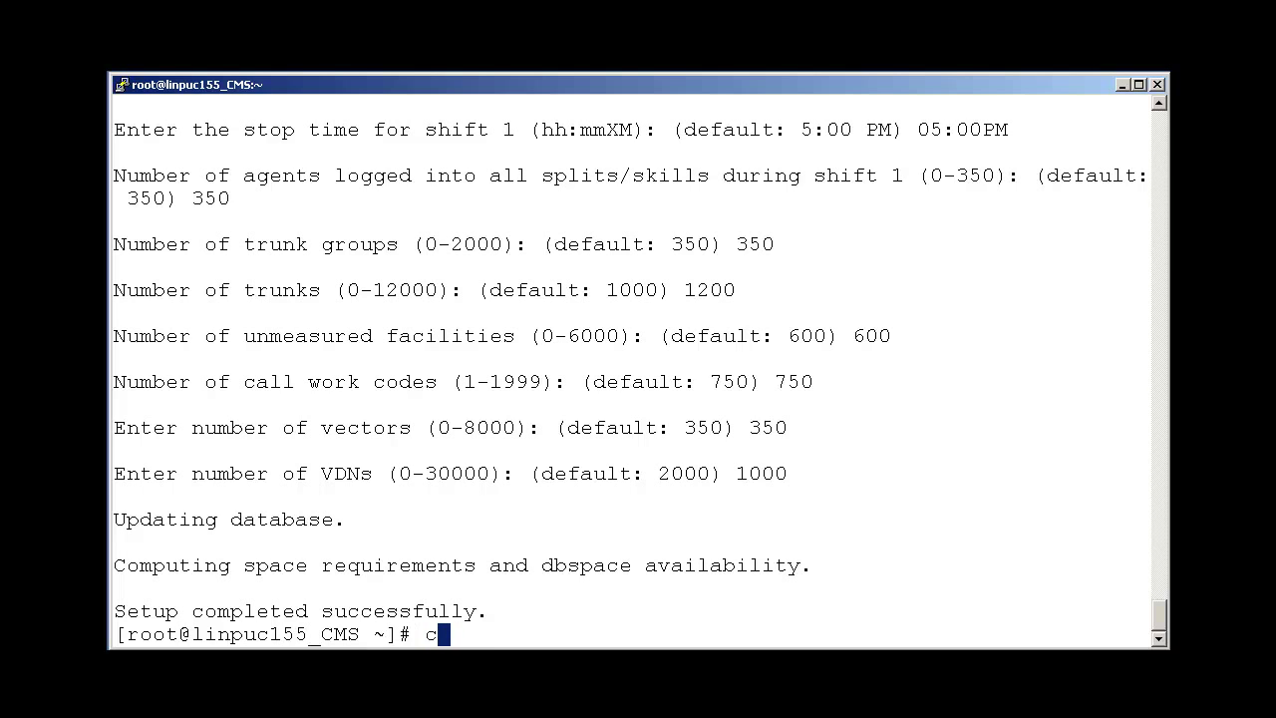
type("mssvc")
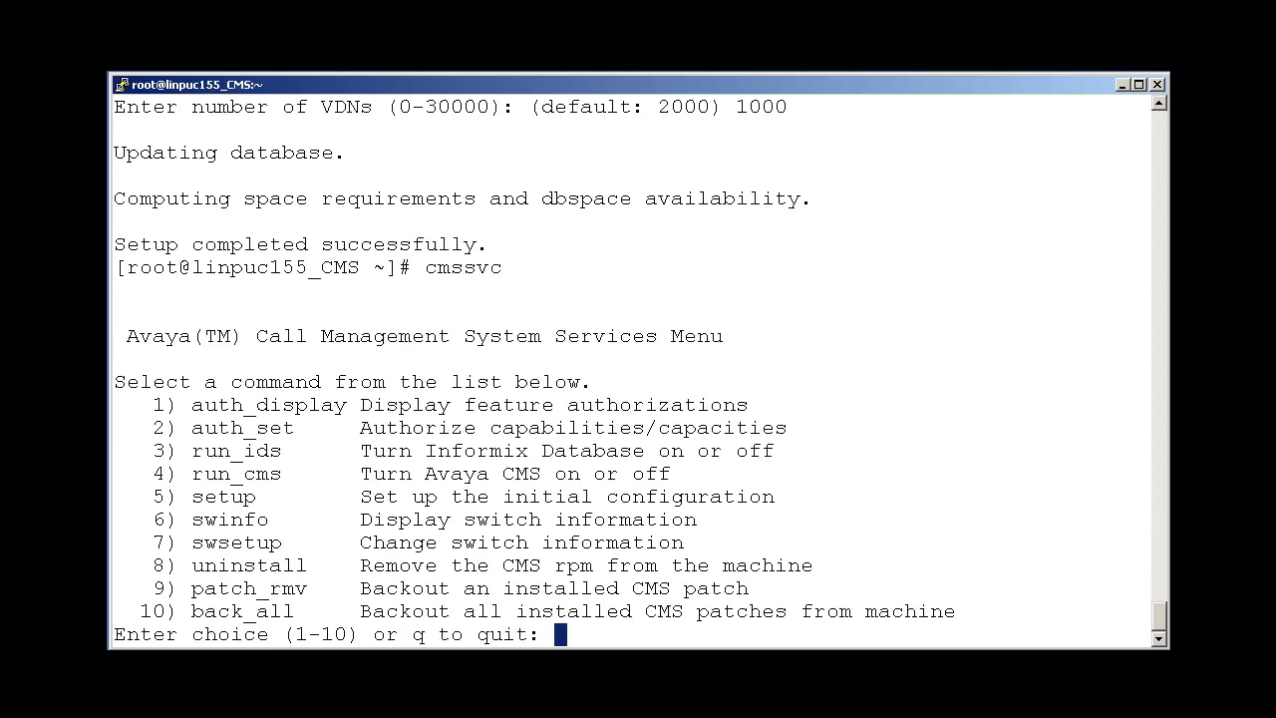
type("6")
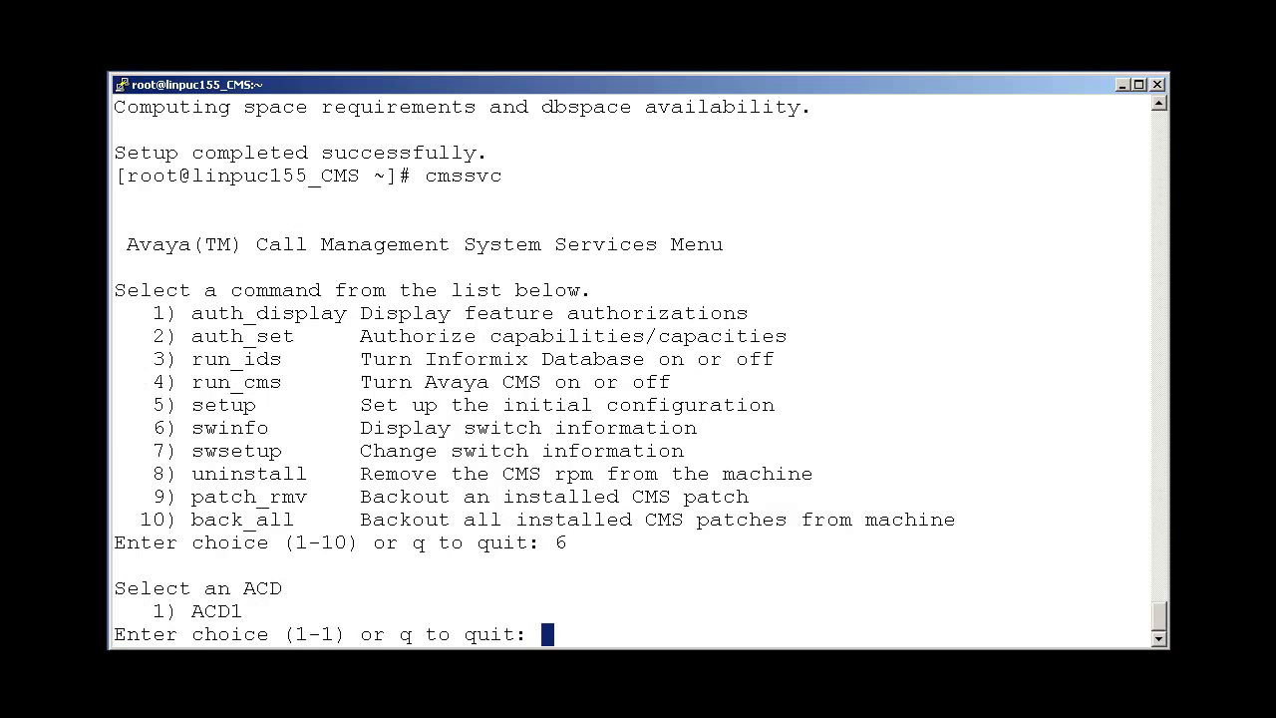
type("1")
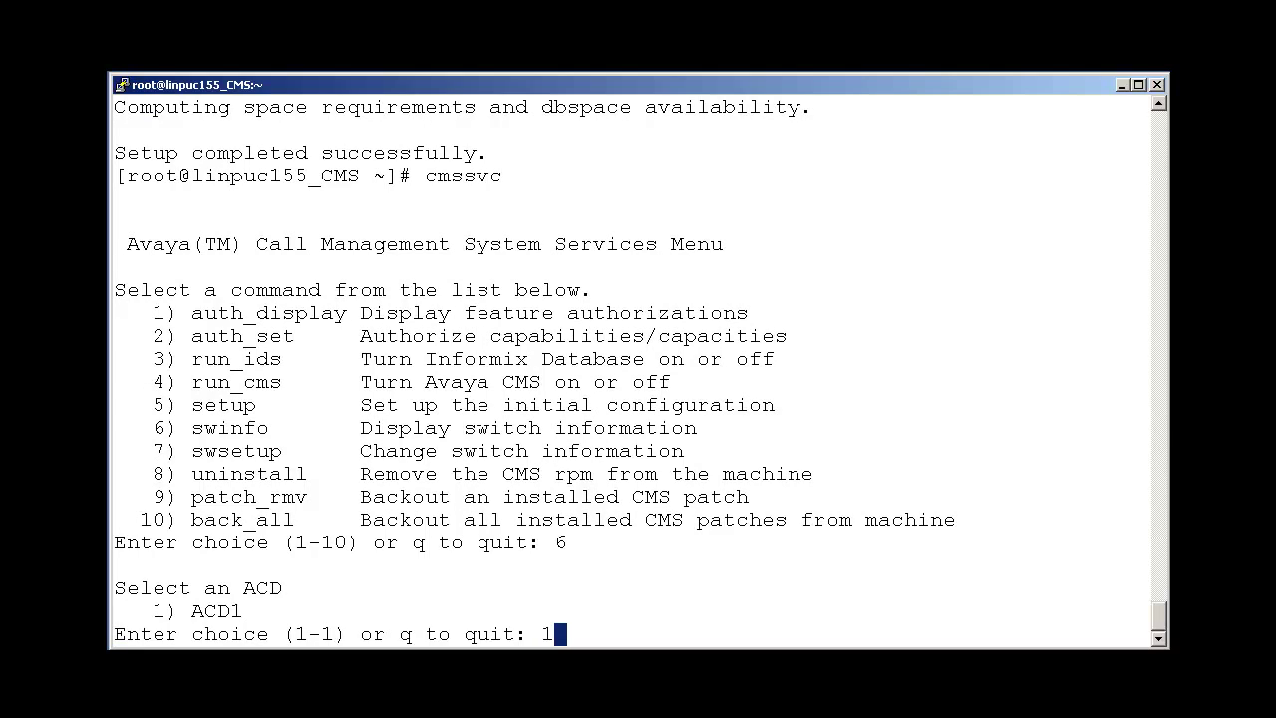